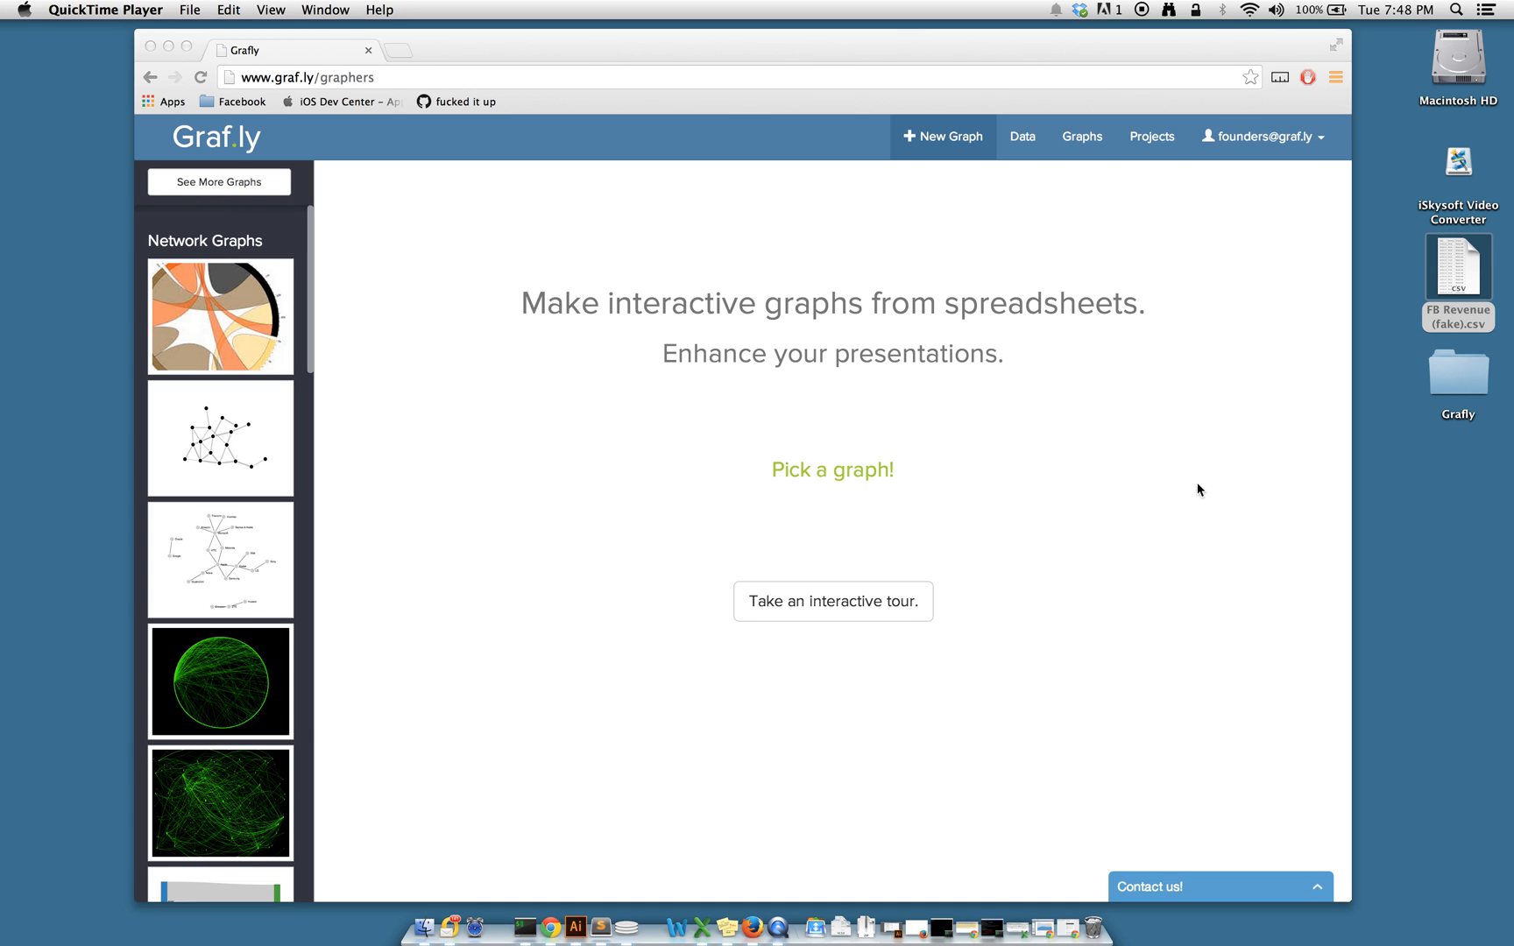
mouse_move(814, 302)
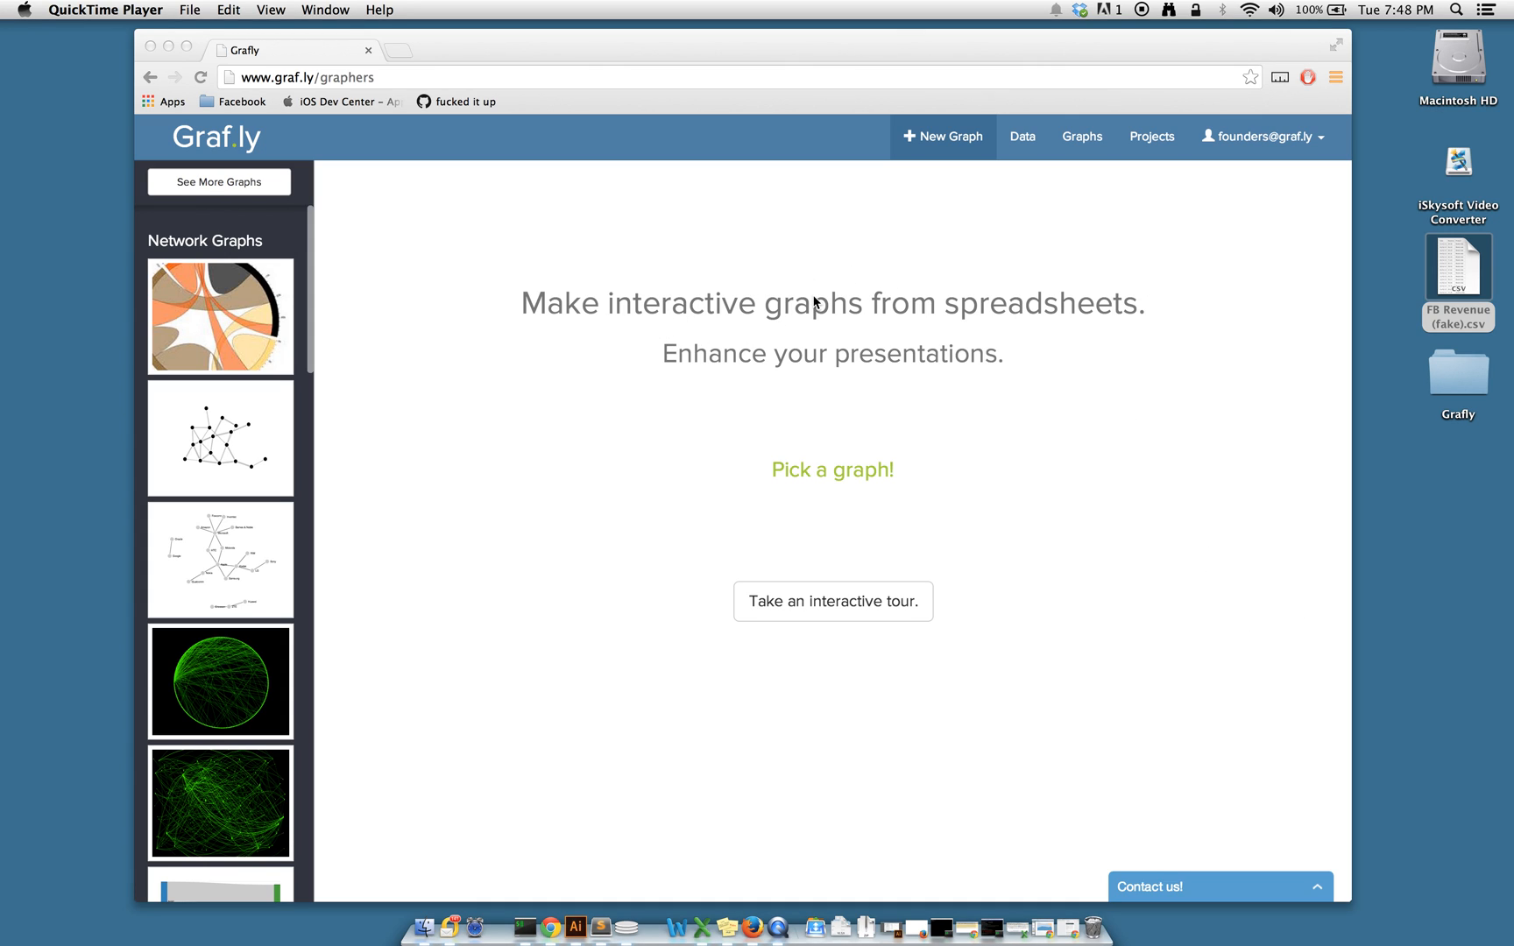
mouse_move(1132, 299)
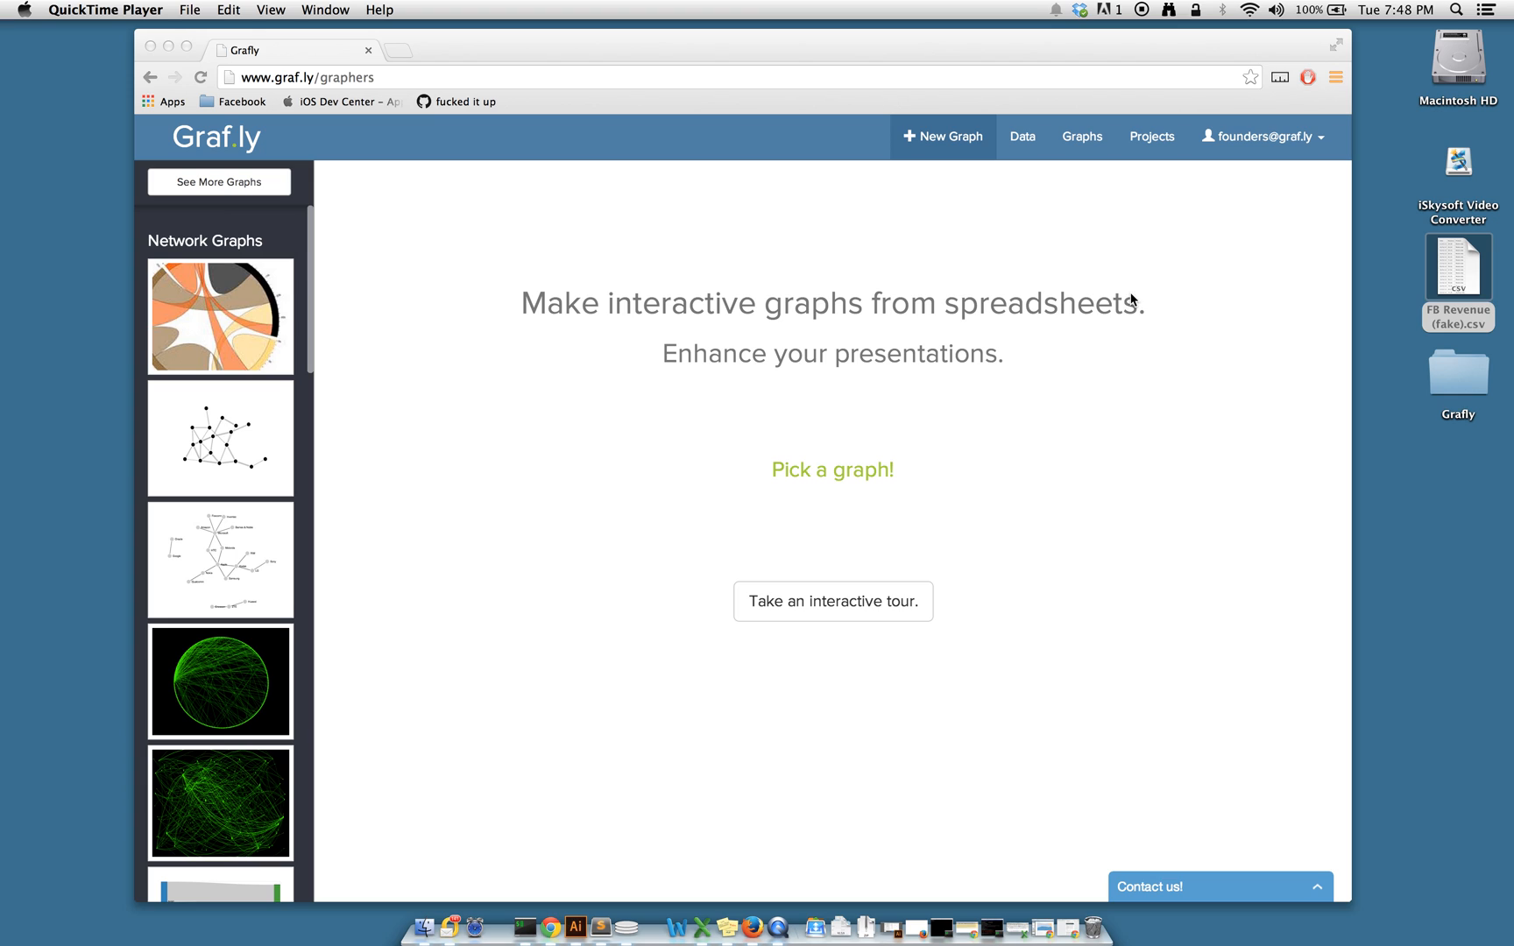
mouse_move(706, 376)
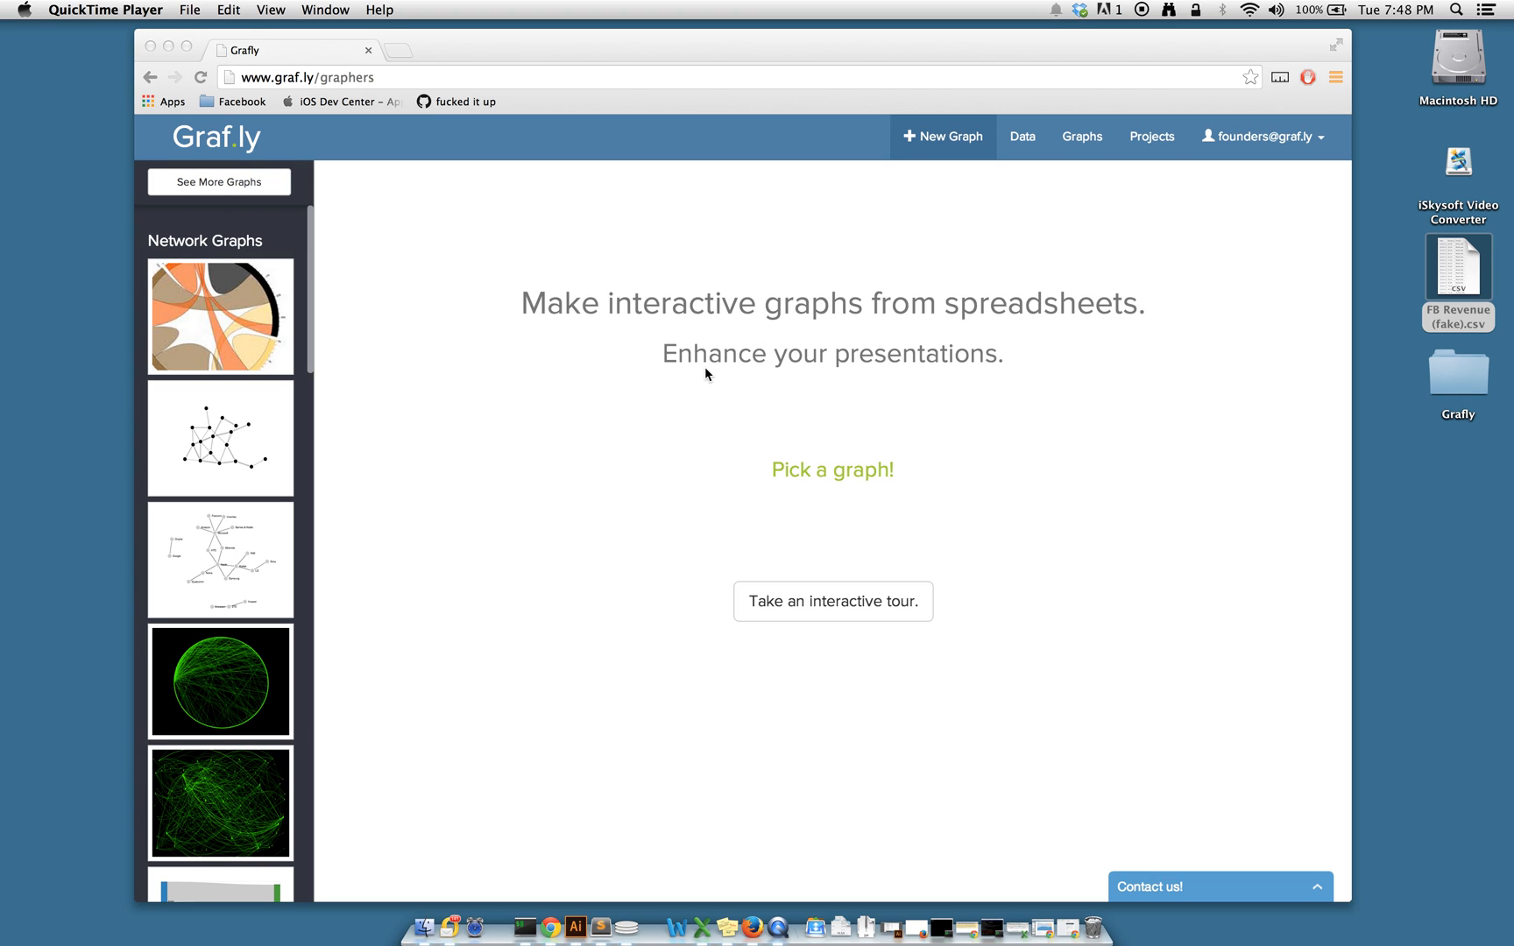
mouse_move(675, 378)
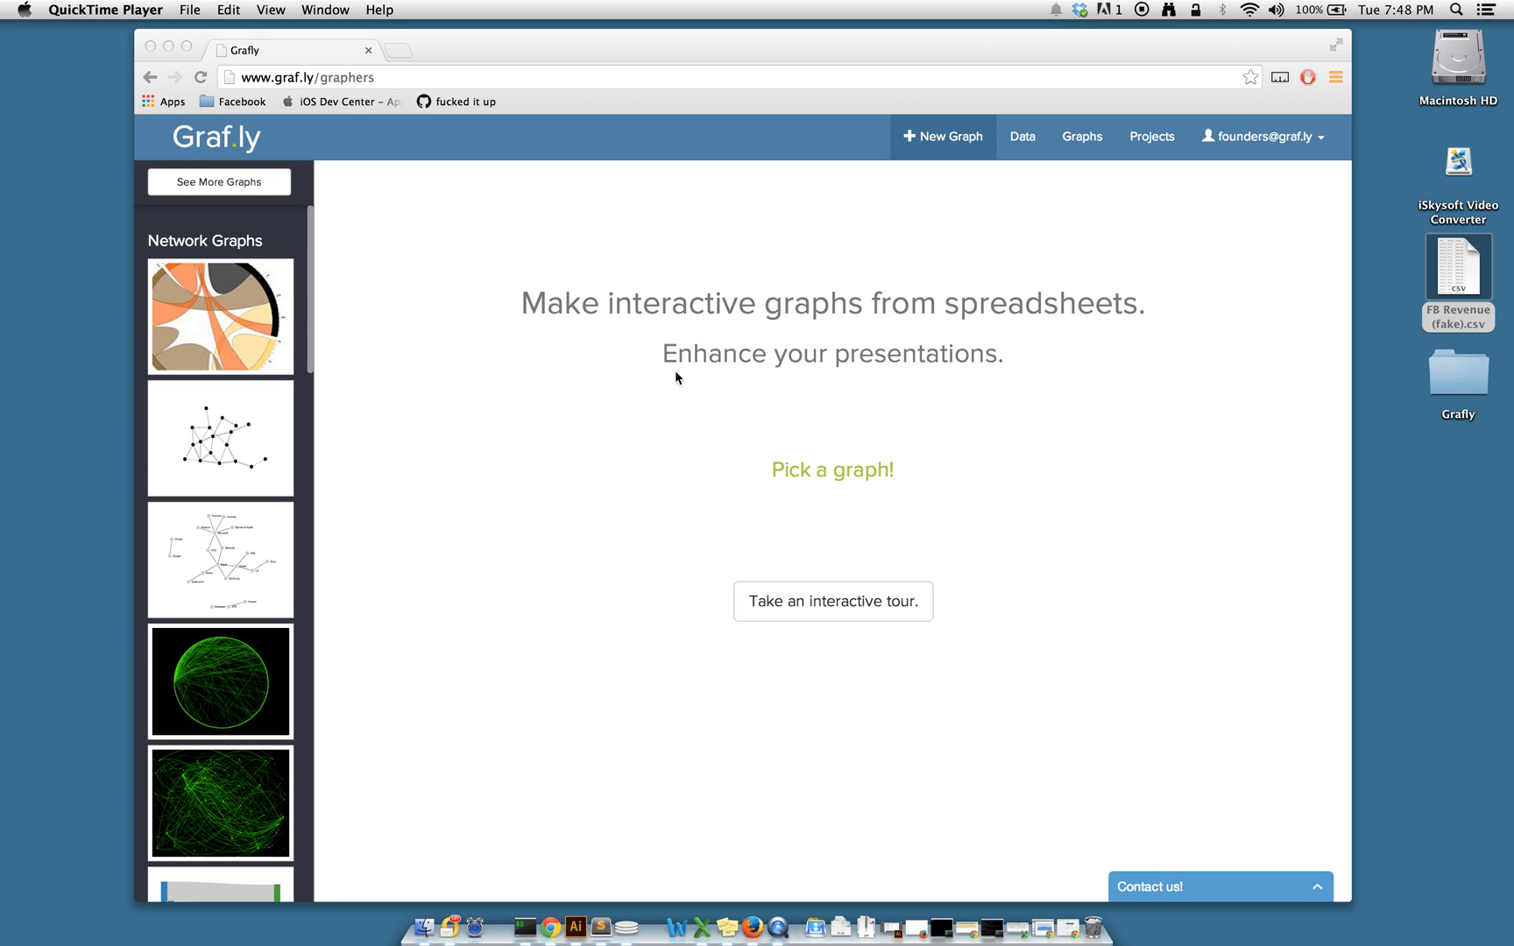
mouse_move(748, 357)
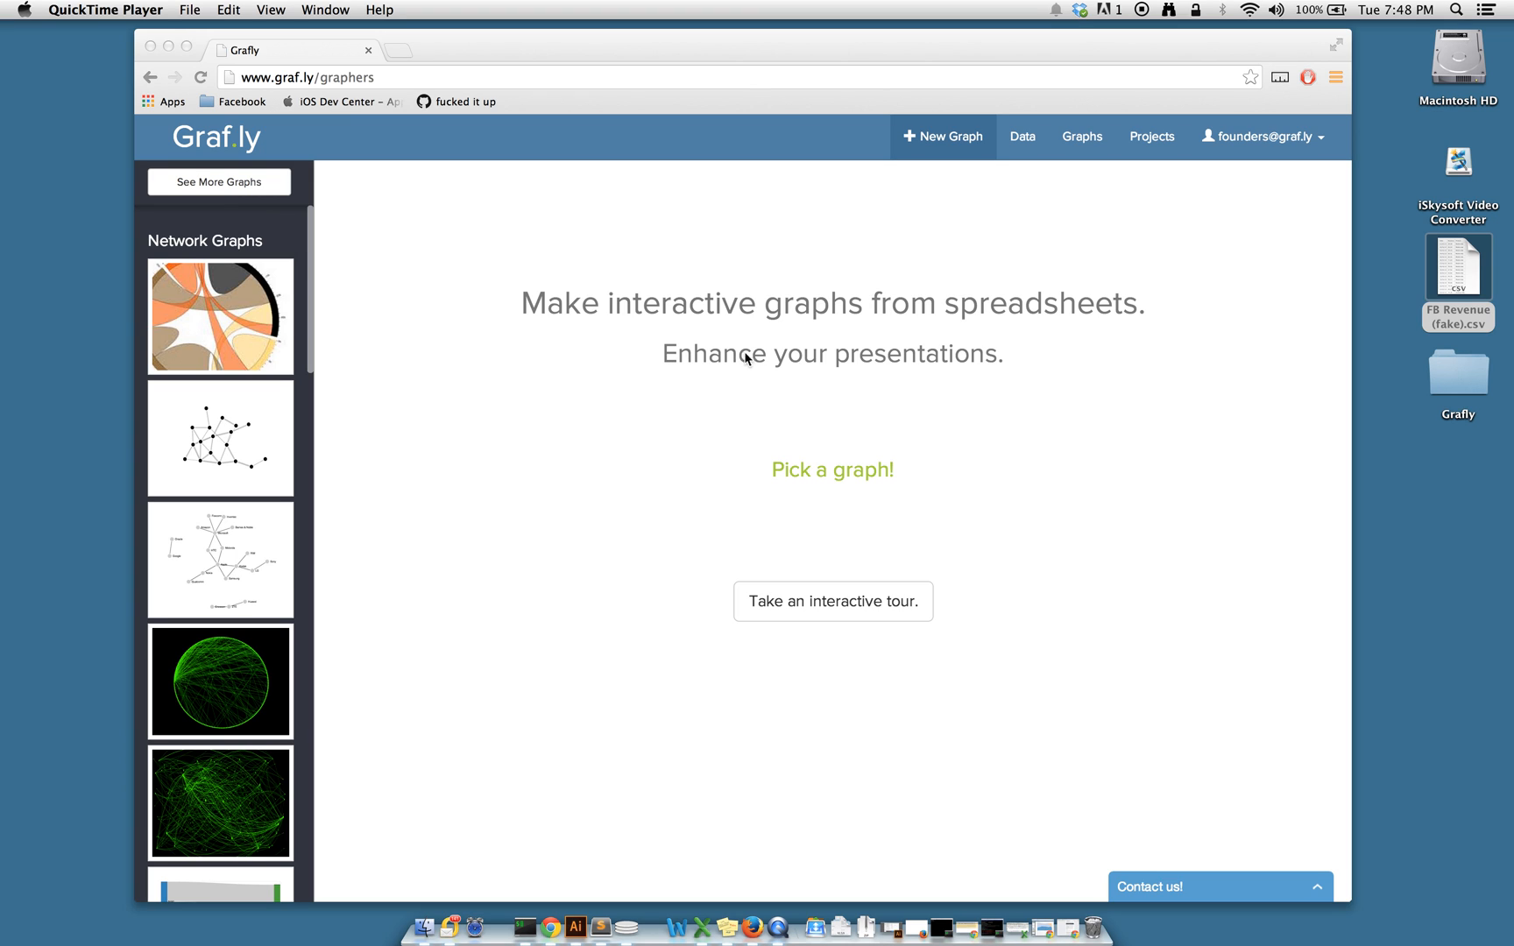
mouse_move(347, 330)
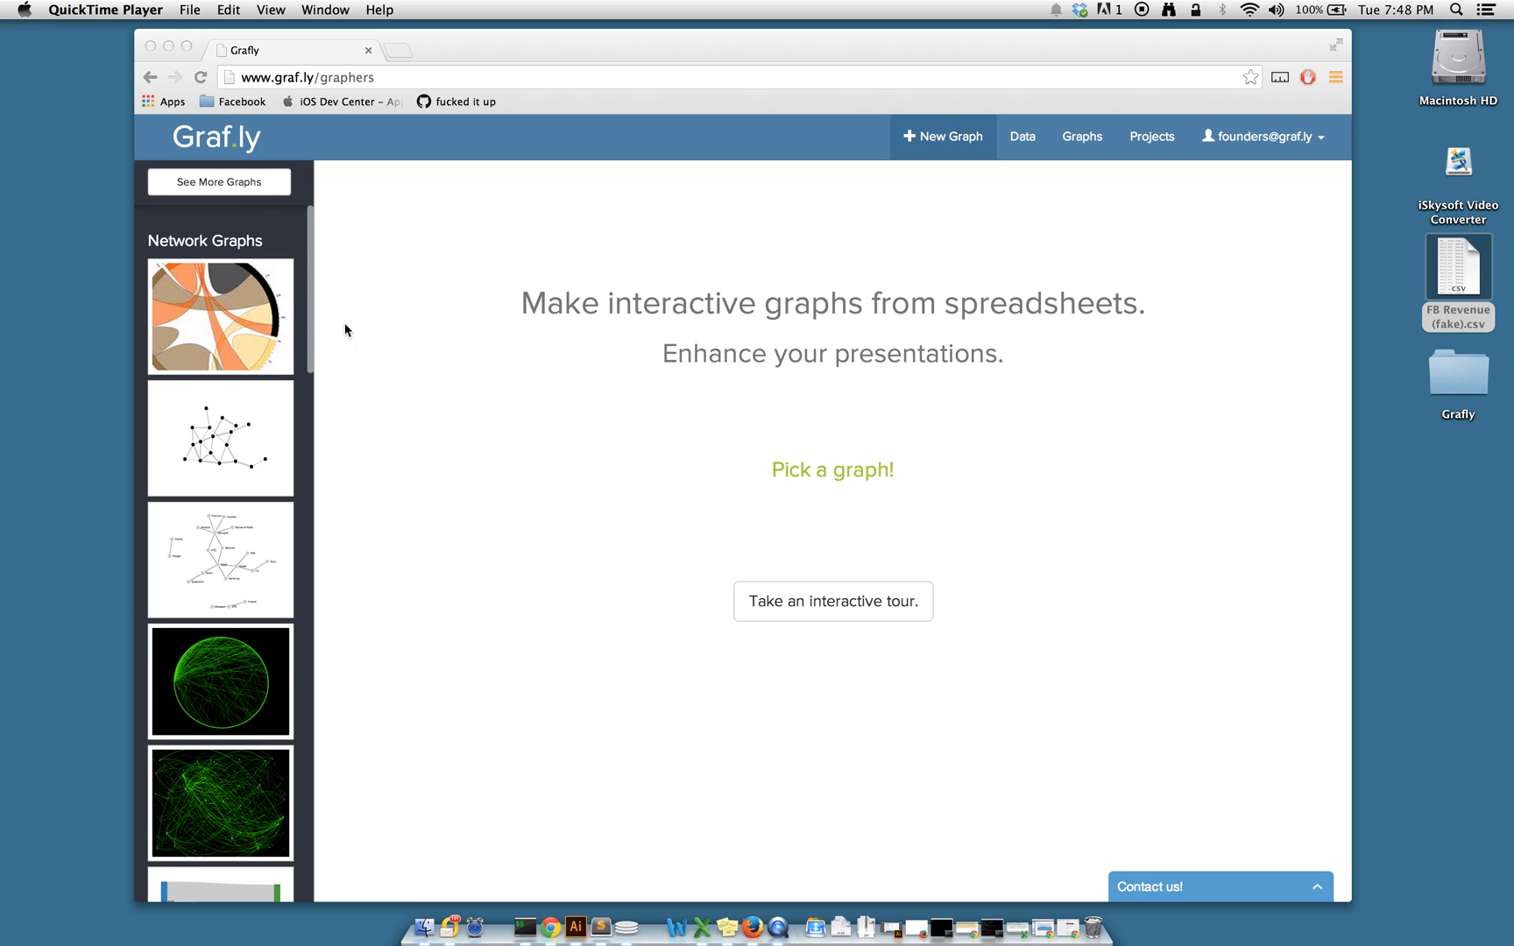
mouse_move(256, 344)
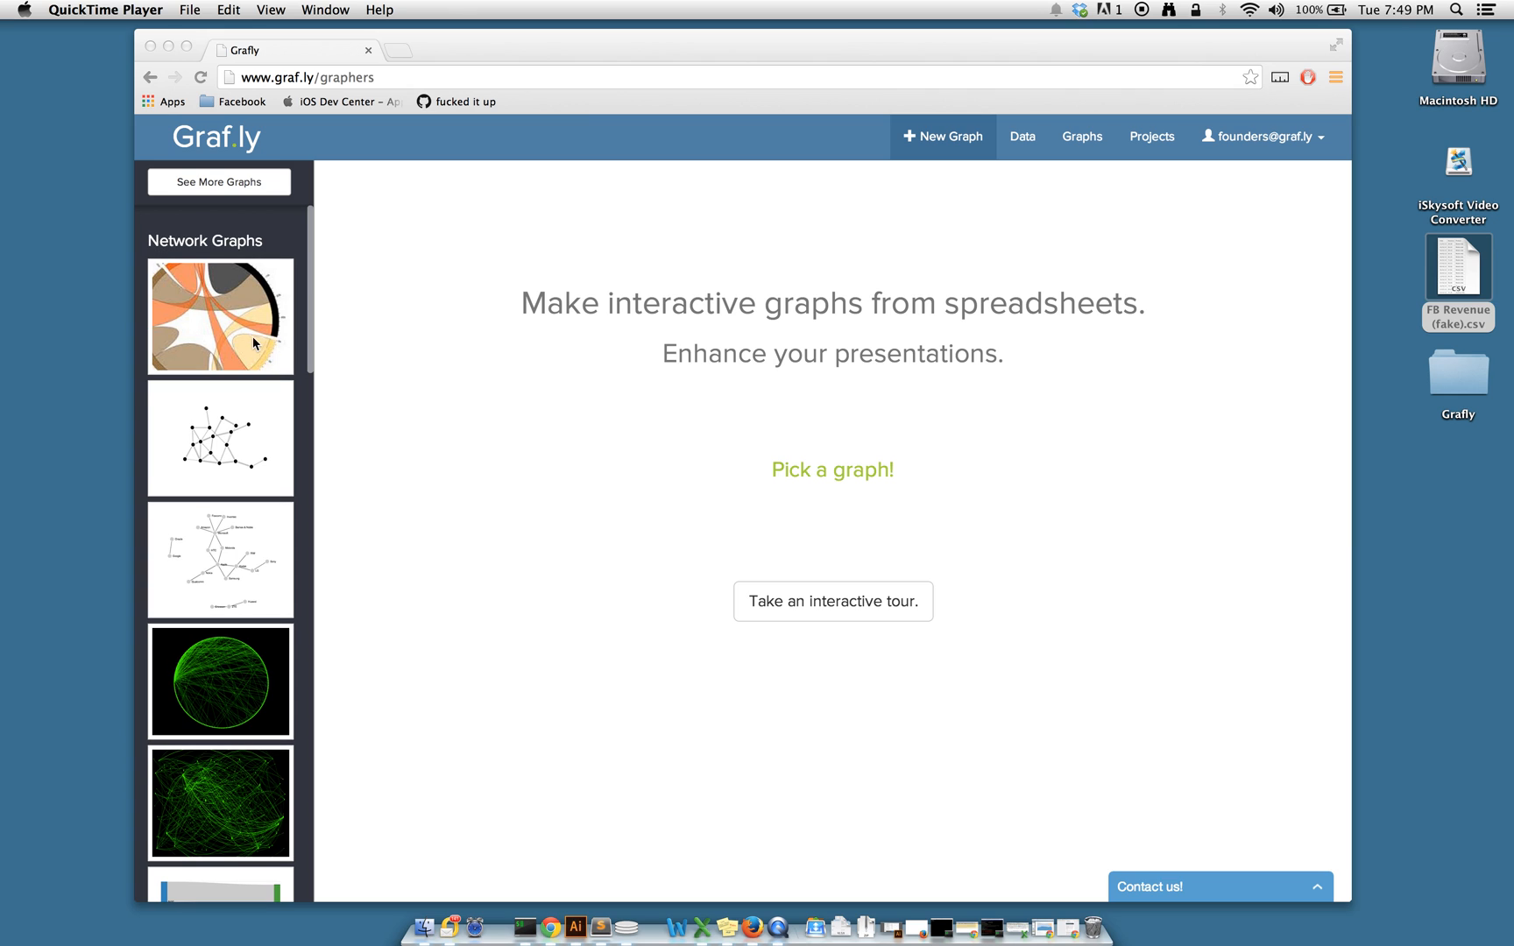
- Preview the Chord graph, then open the Multi / Stacked Area Vertical Bar graph page
left_click(219, 316)
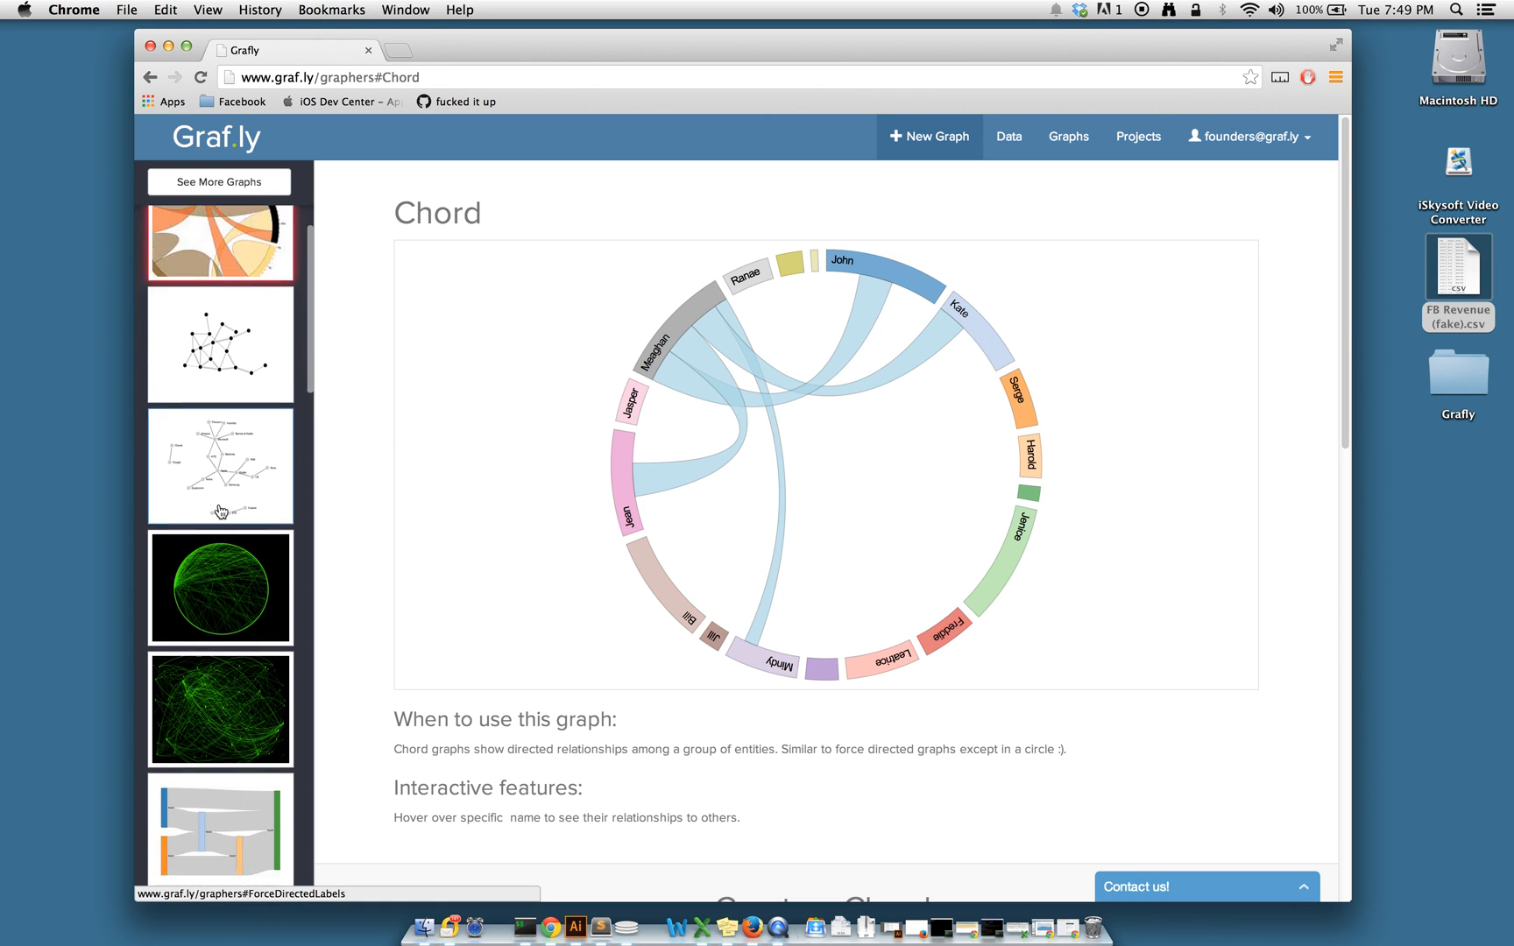
scroll("down", 3)
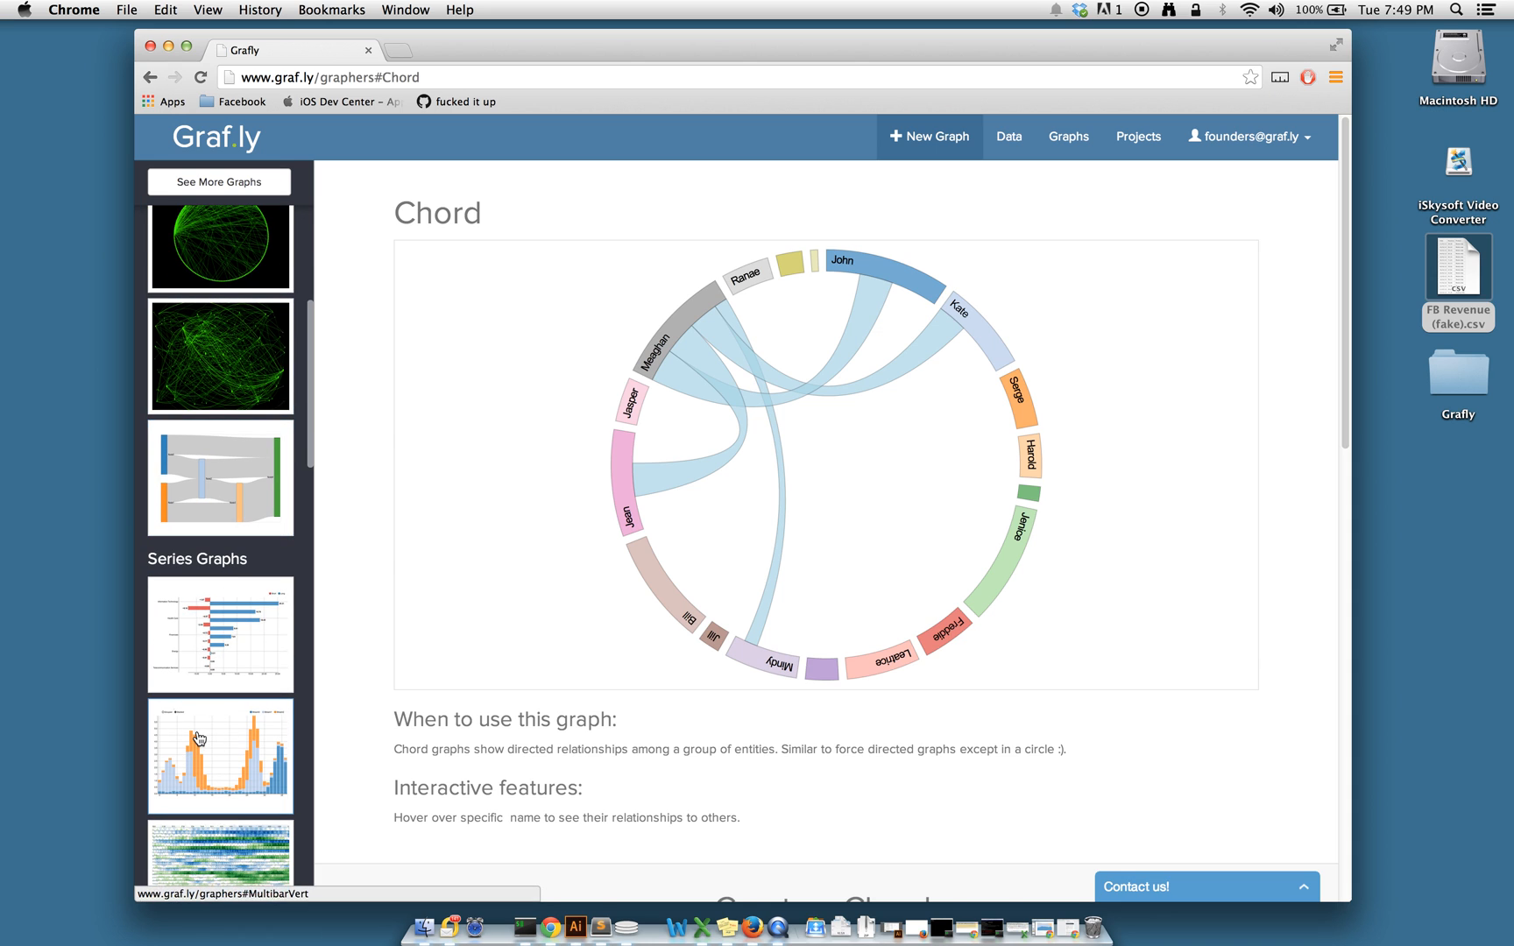
left_click(219, 755)
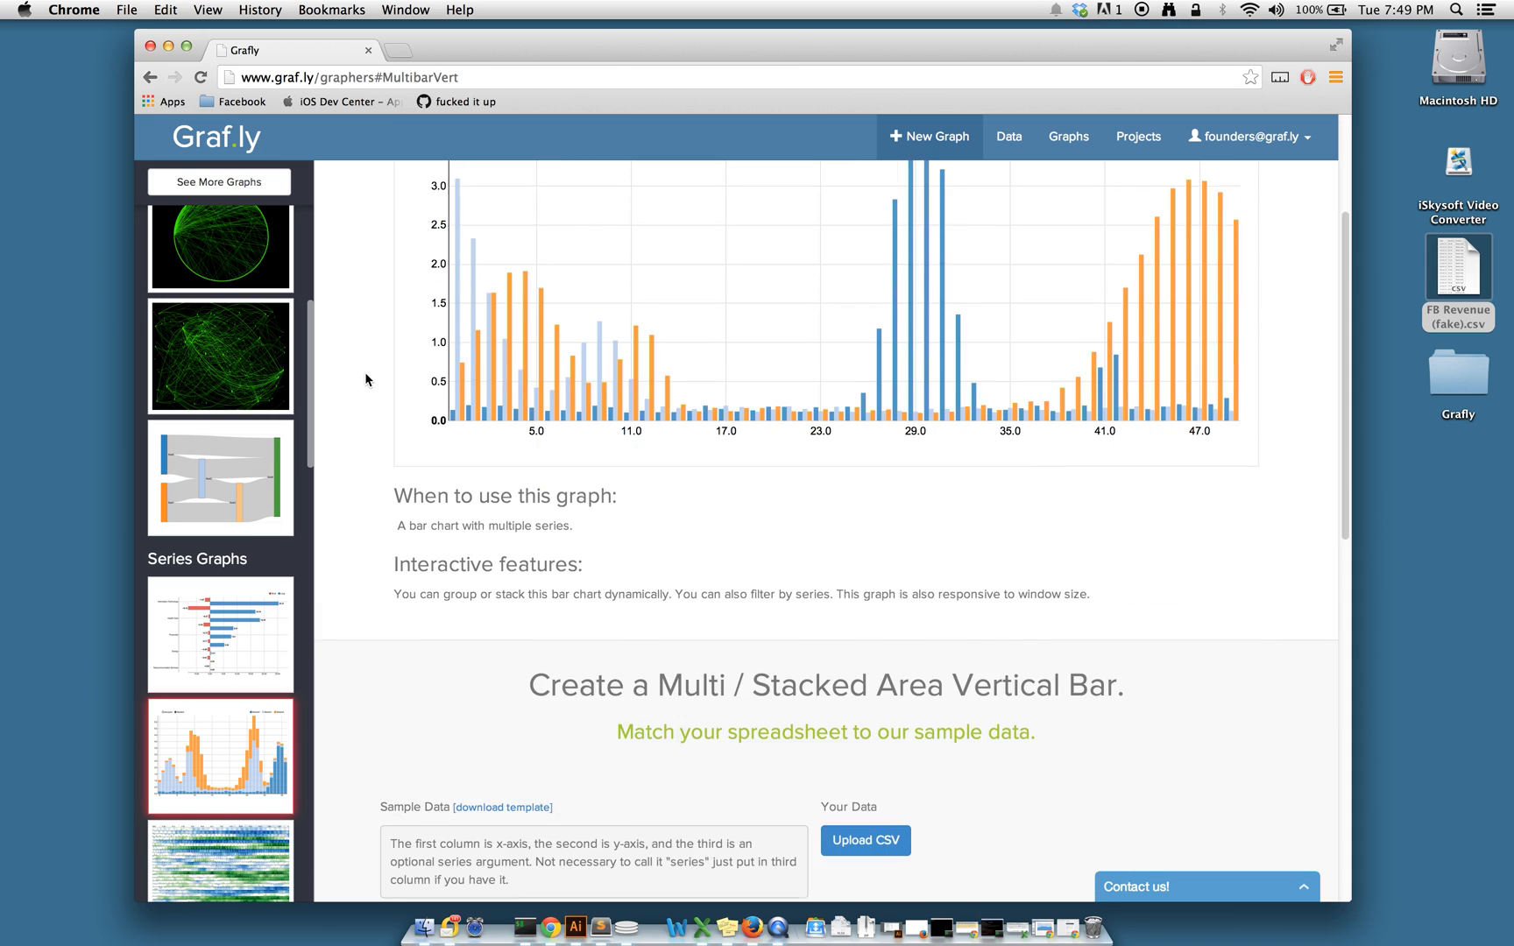
- Upload 'FB Revenue (fake).csv' from the Desktop and view the resulting bar chart
left_click(863, 840)
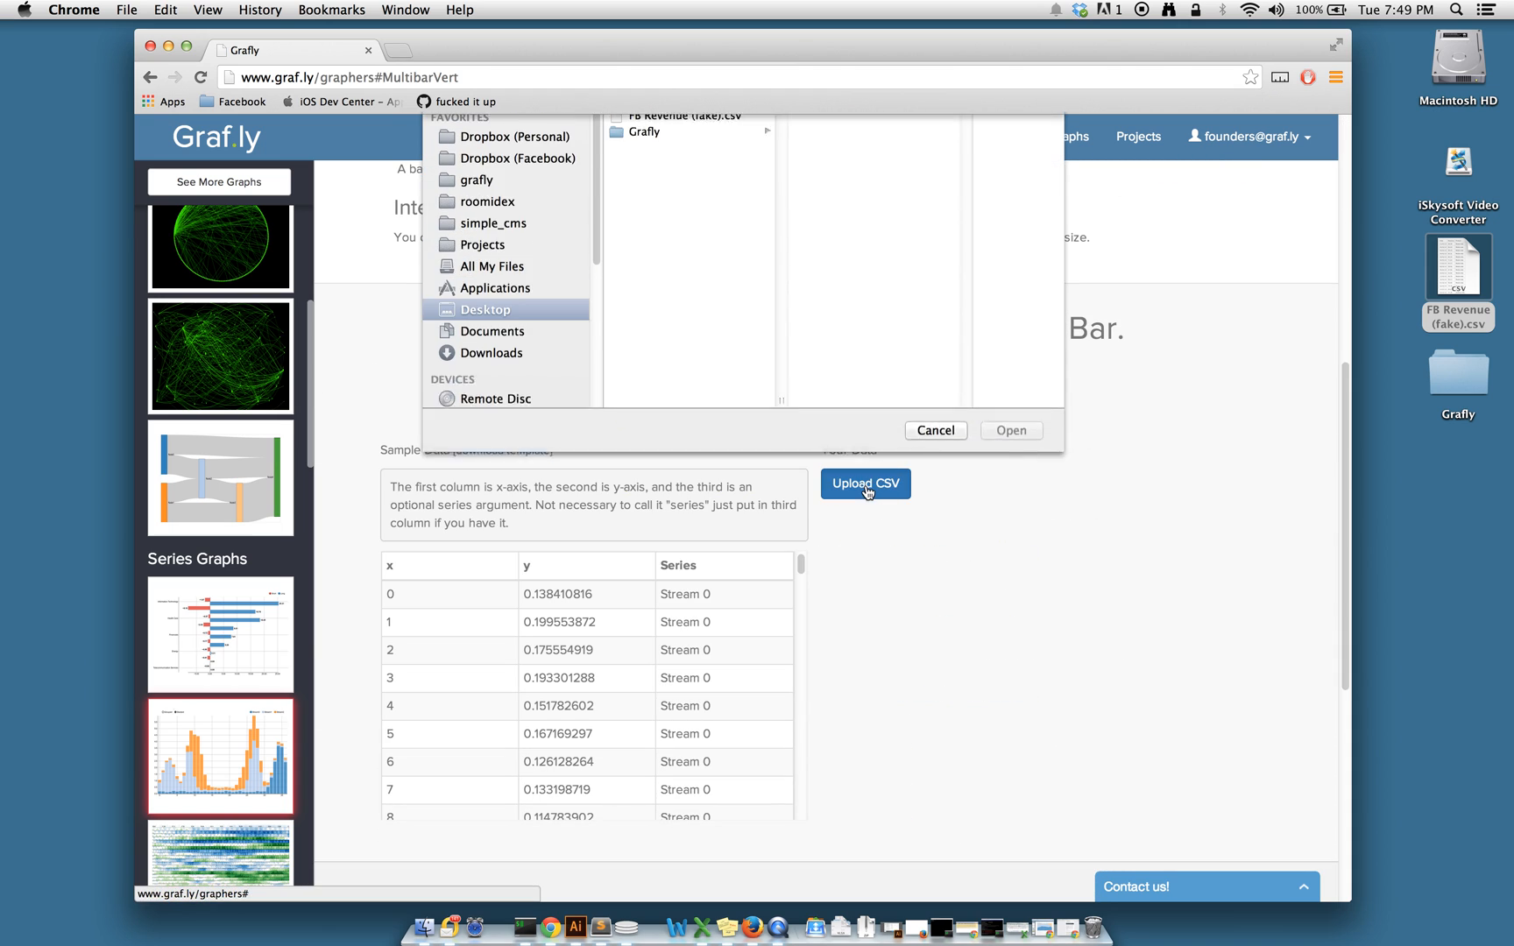
left_click(934, 430)
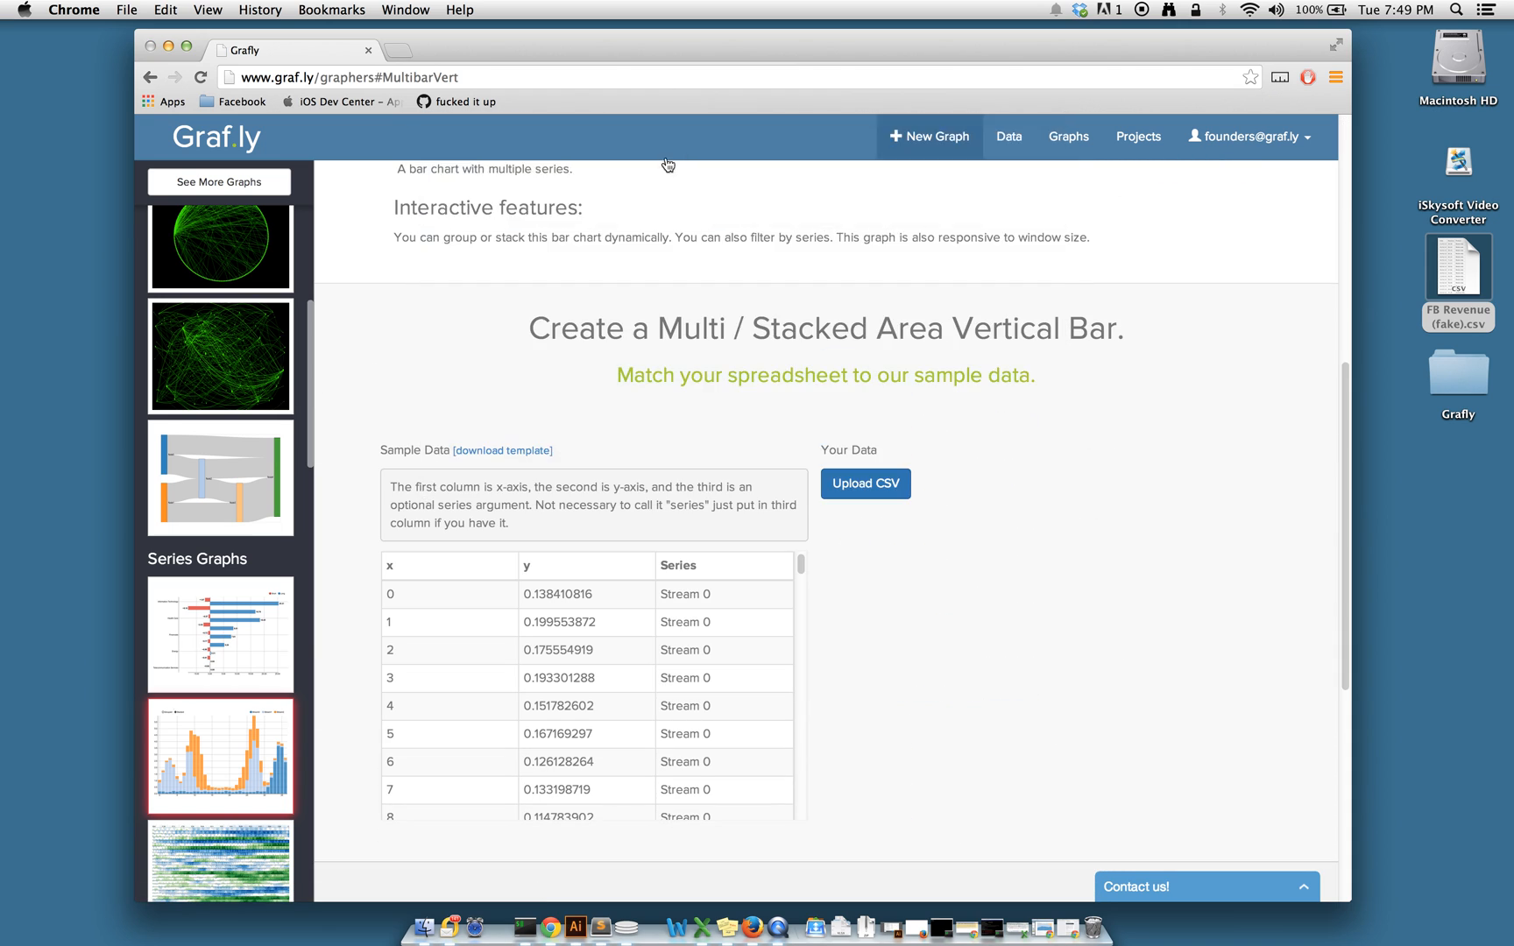
left_click(863, 483)
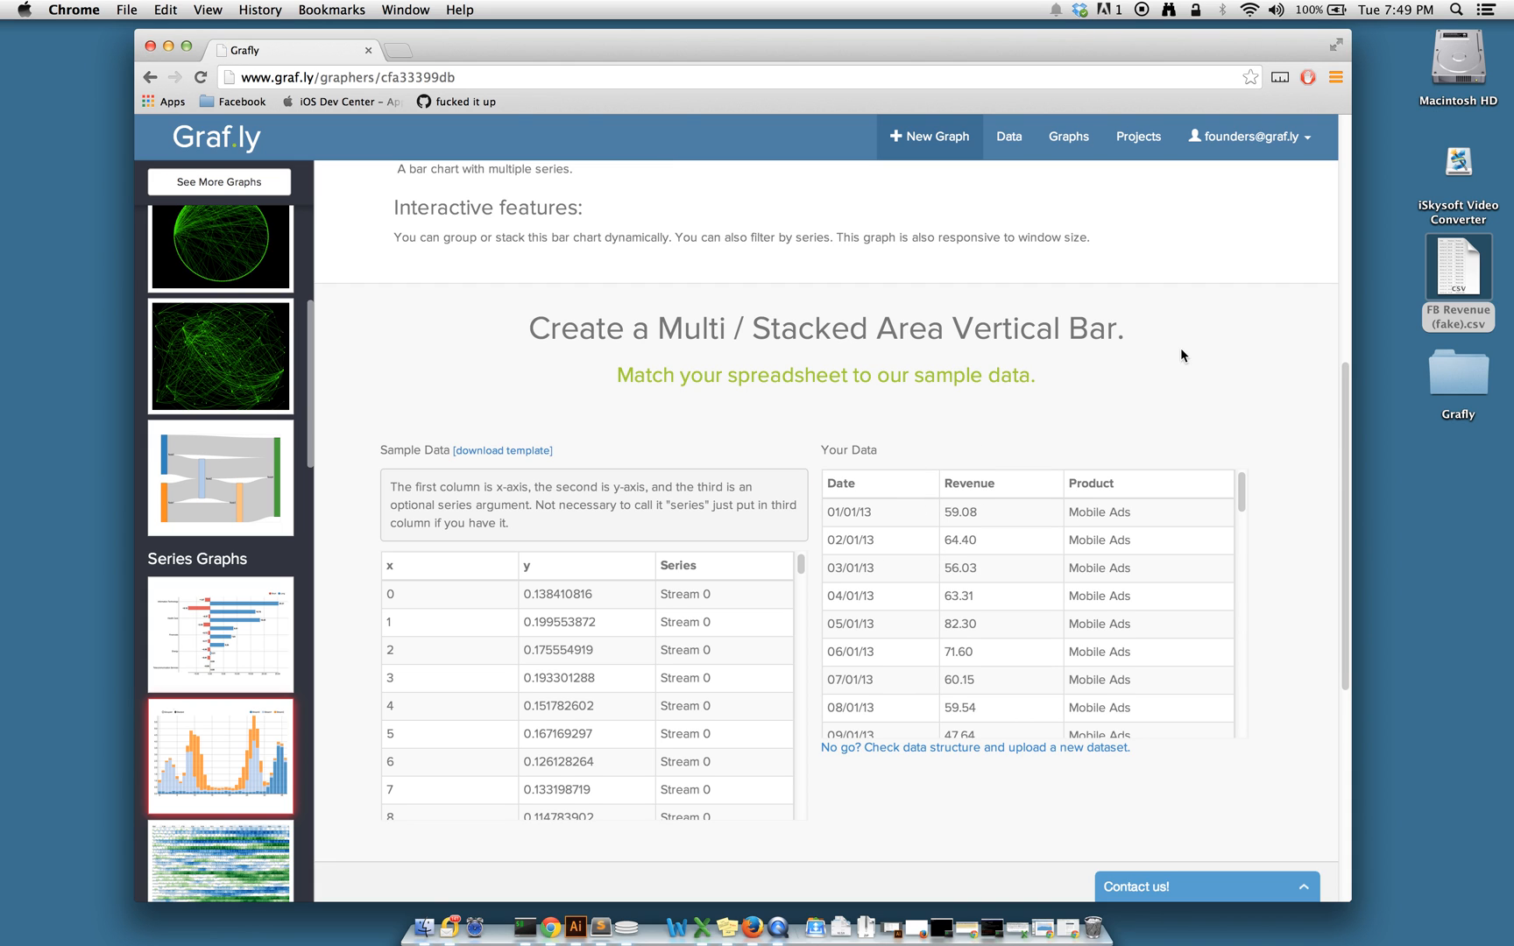
scroll("up", 3)
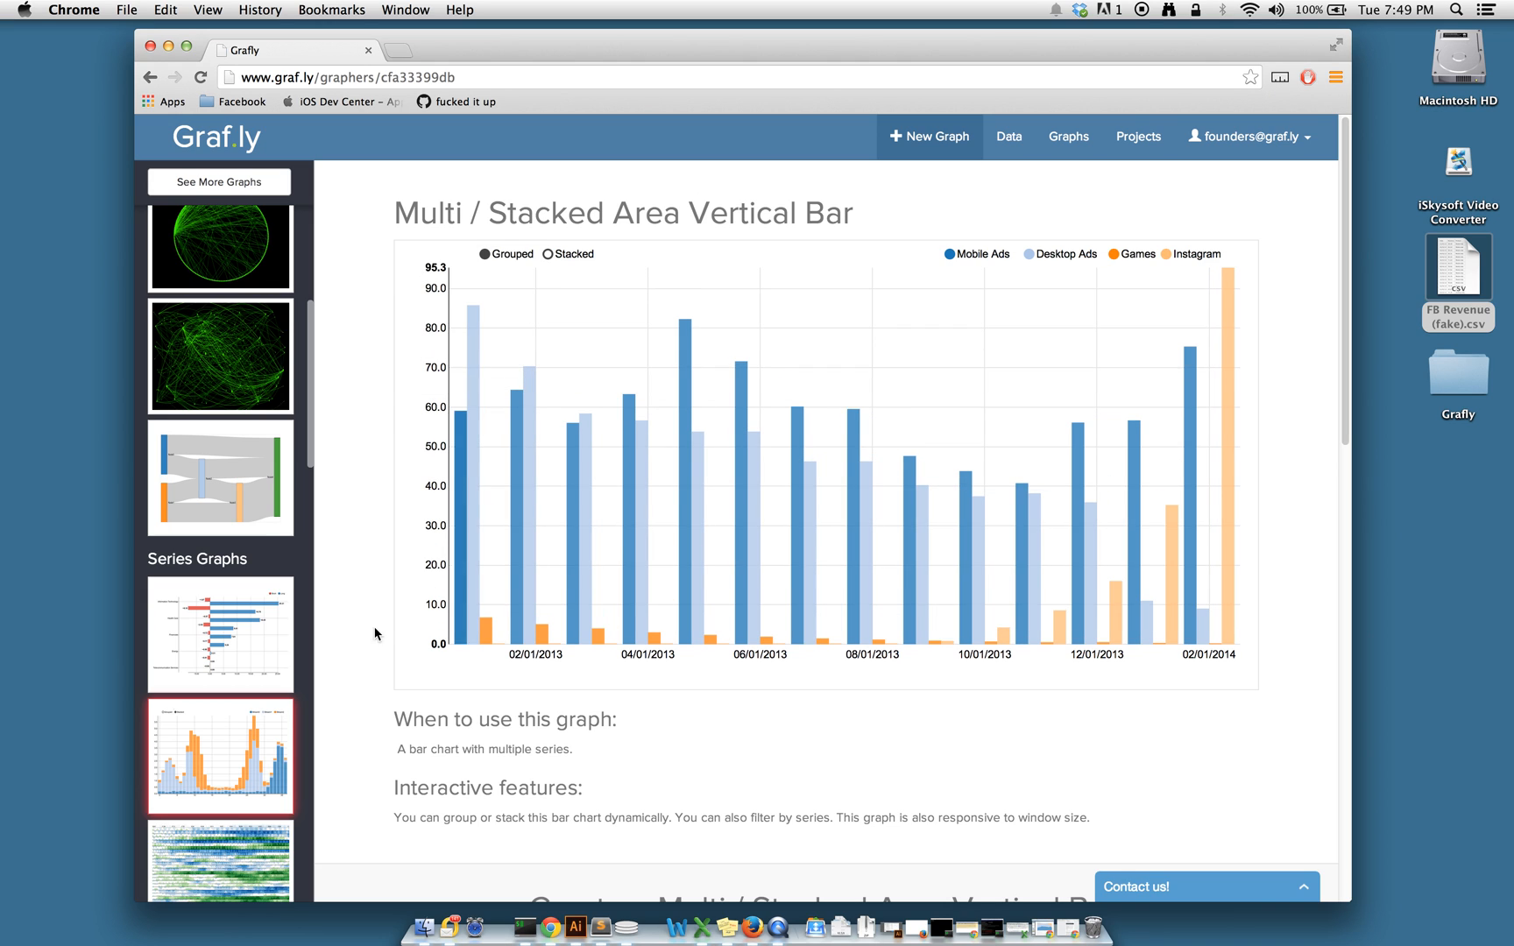
- Preview the uploaded revenue data as Horizon and Line graphs
scroll("down", 3)
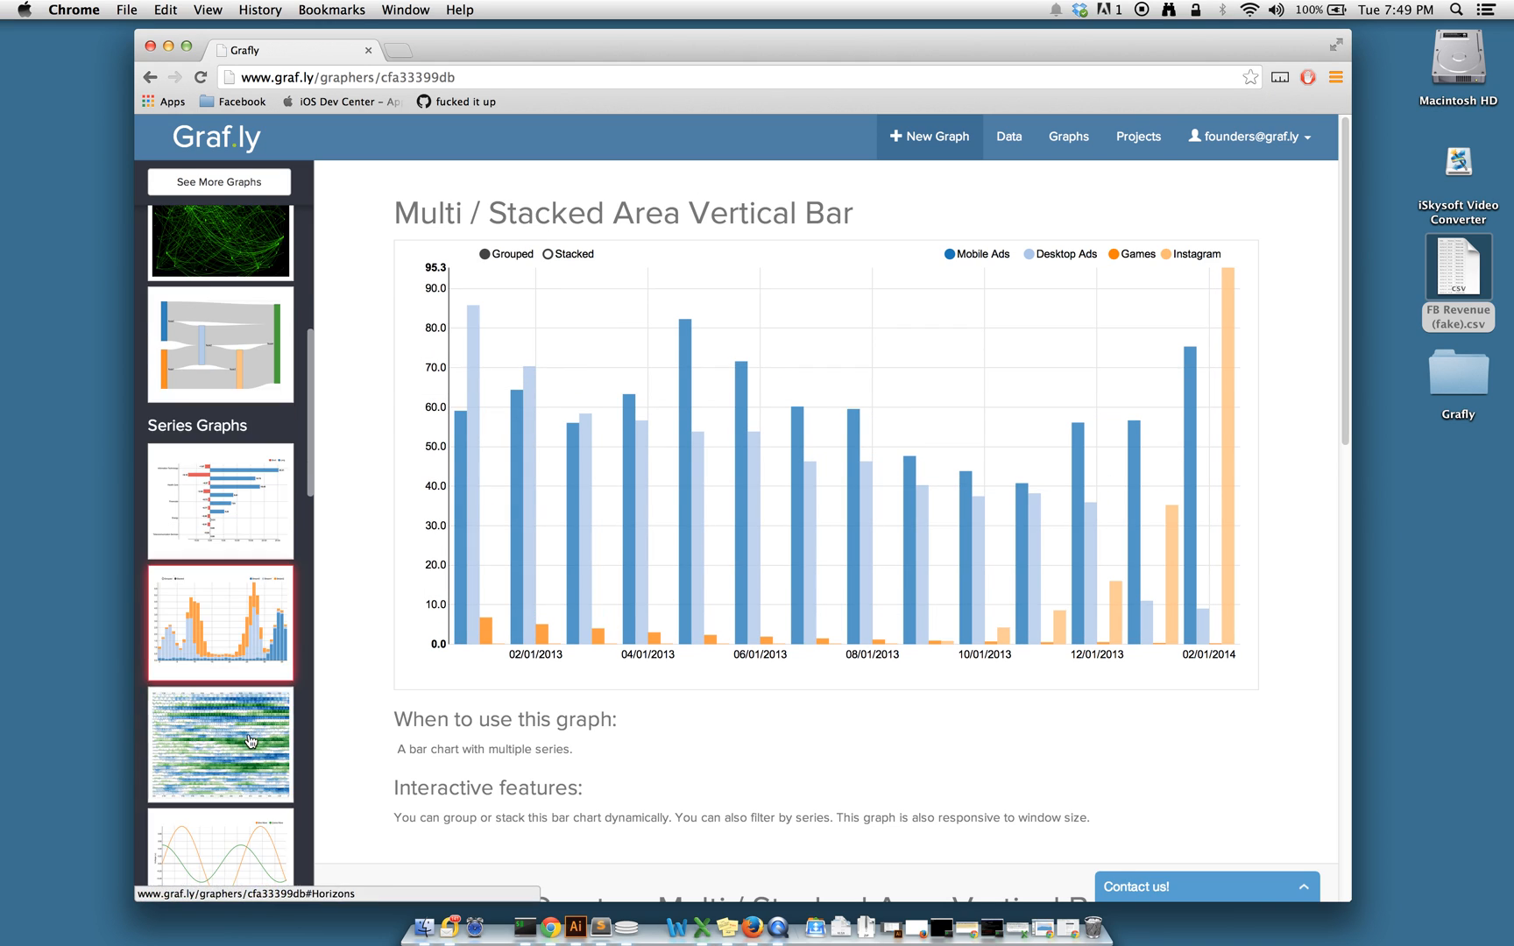
left_click(219, 745)
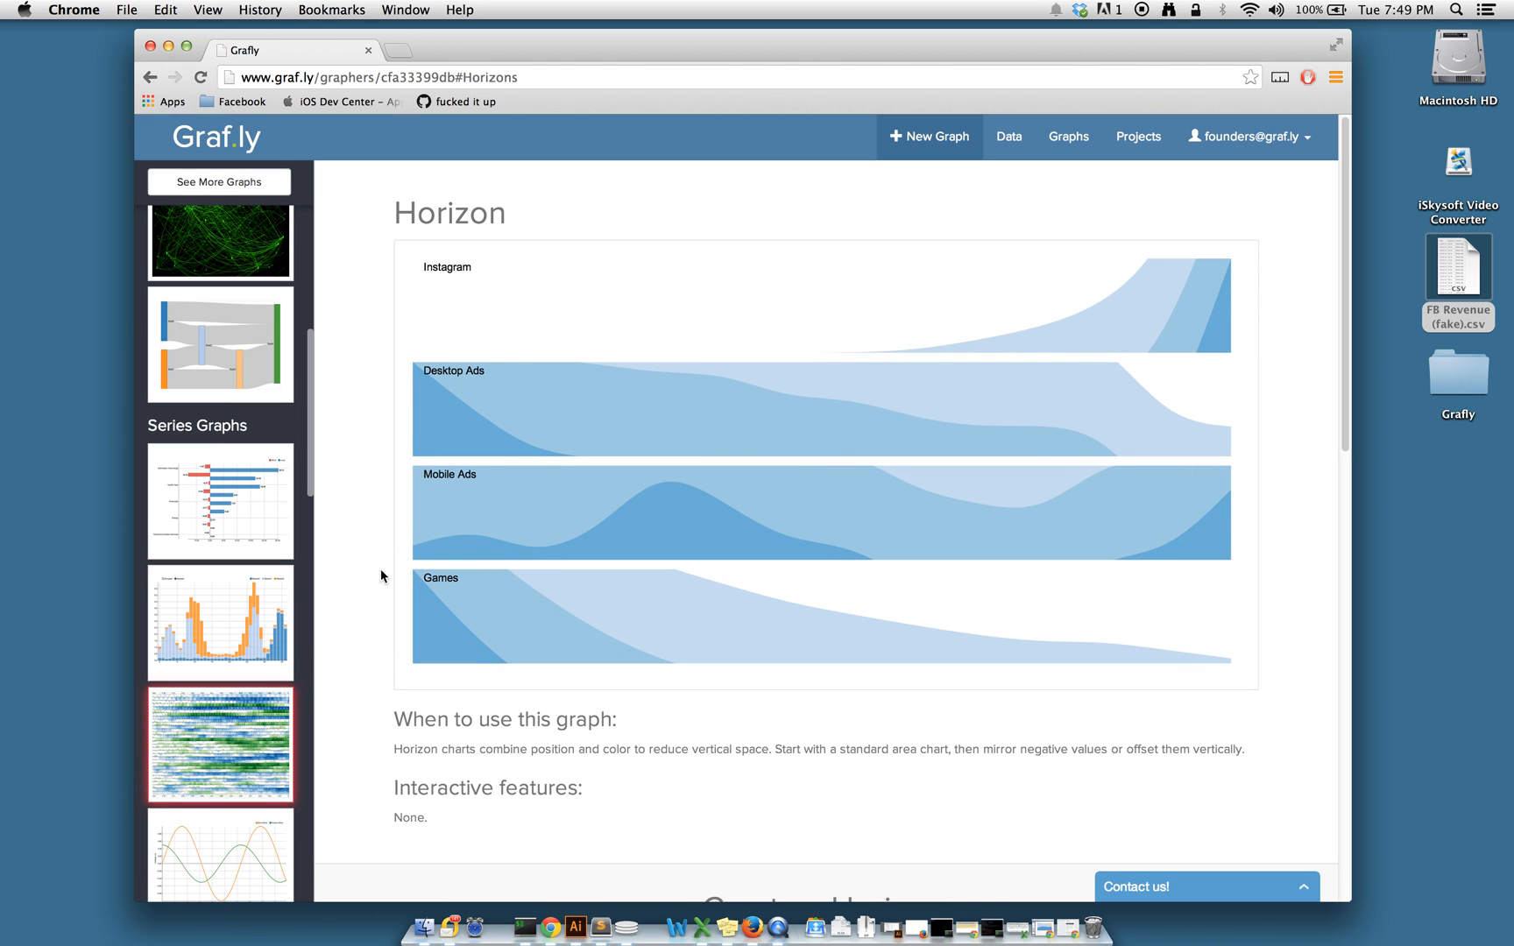
scroll("down", 3)
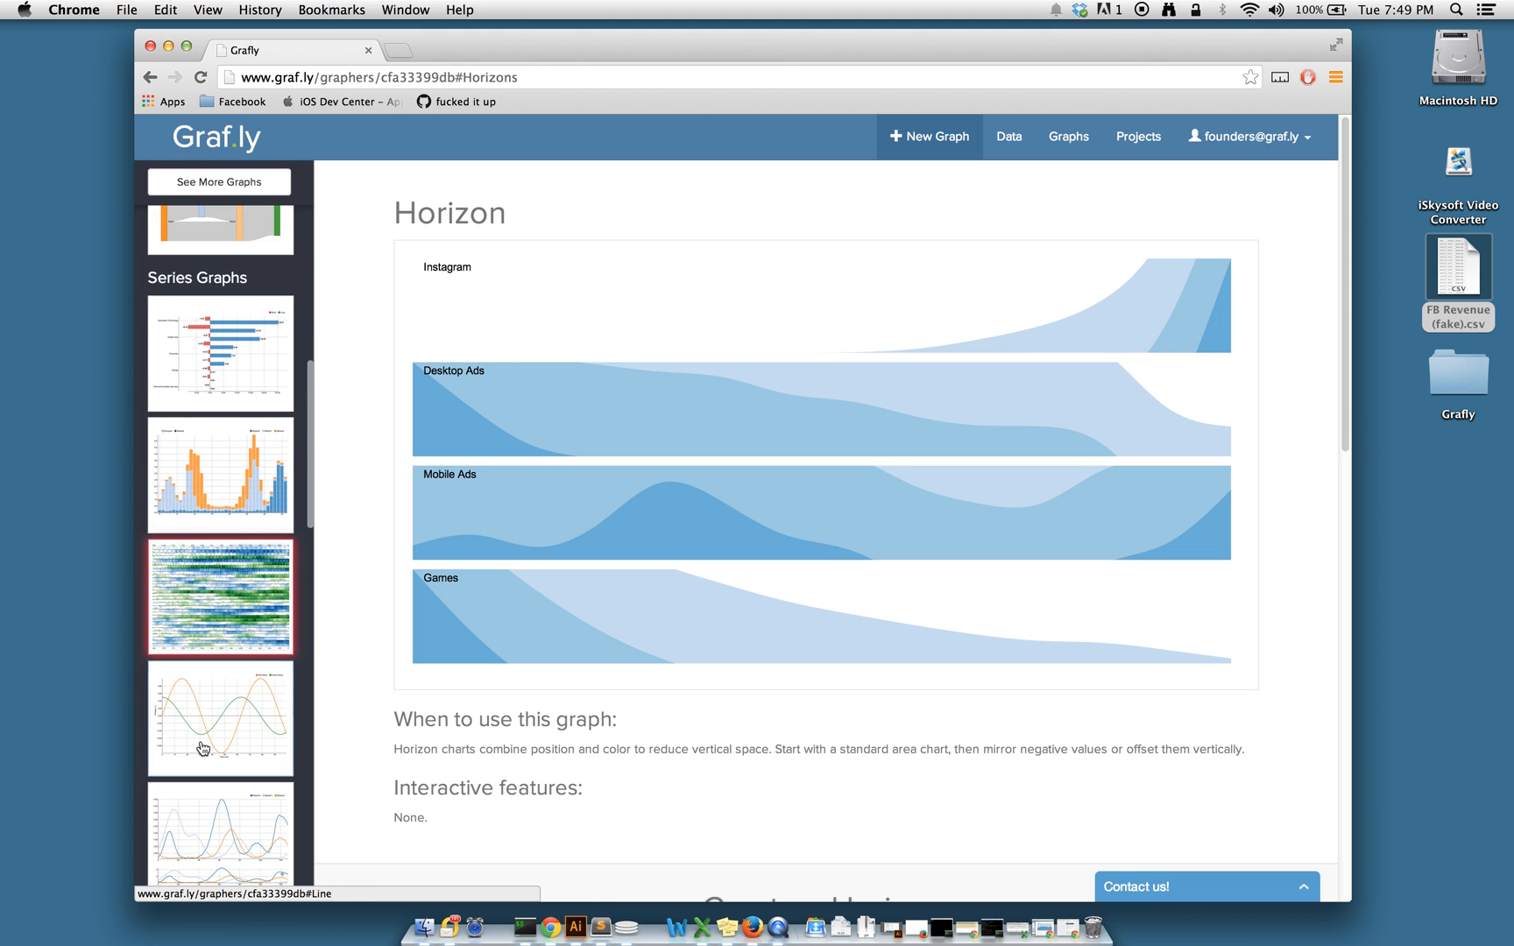
left_click(219, 718)
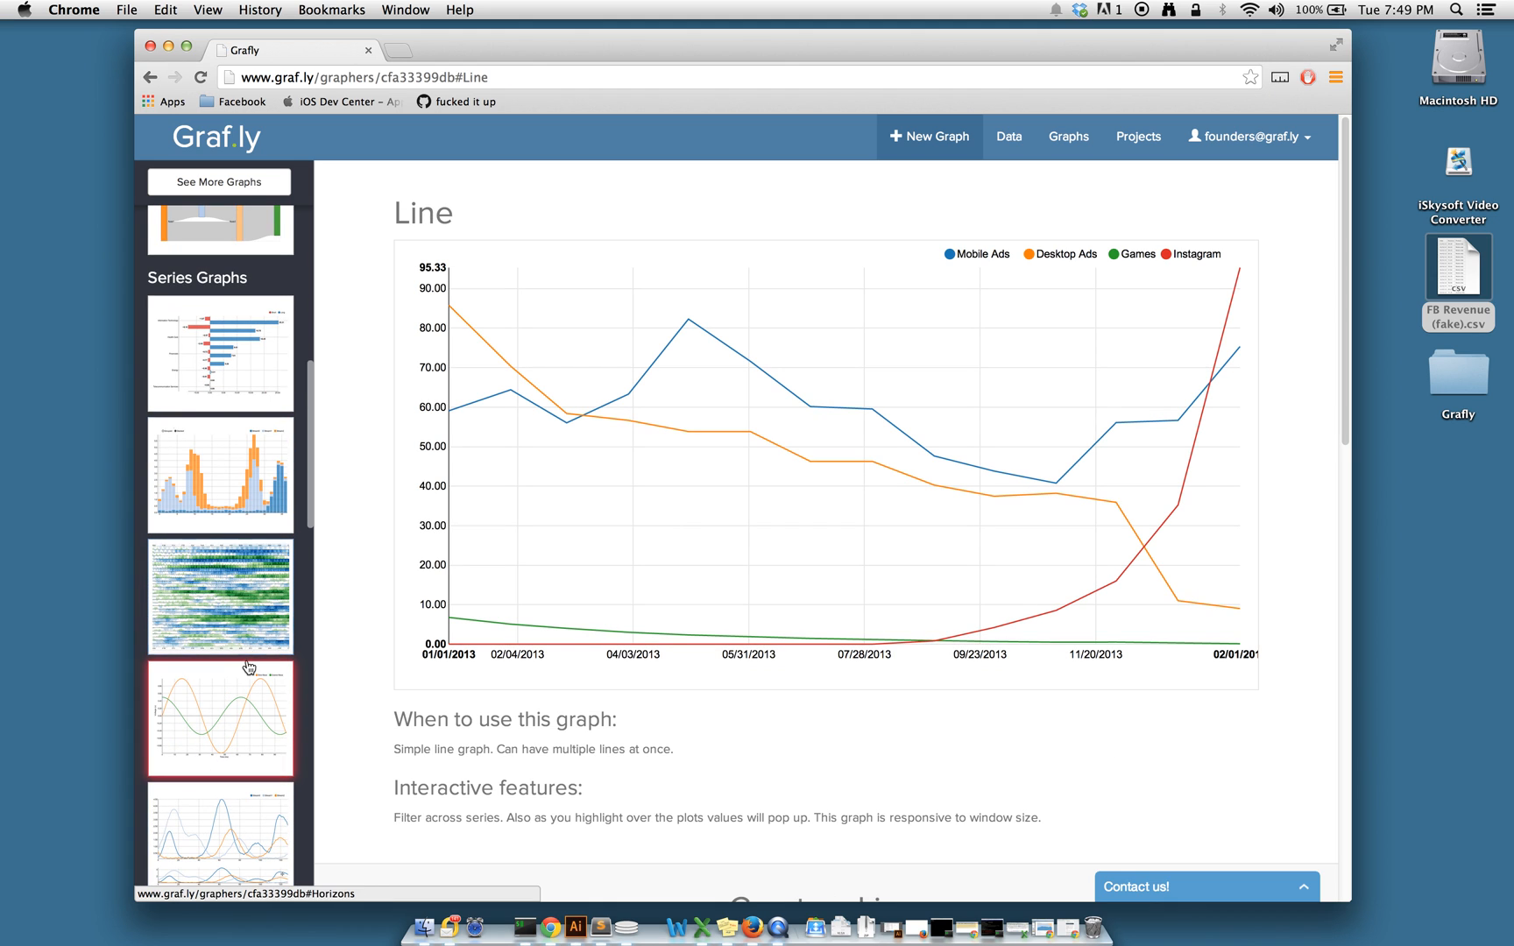
- Show the revenue data as a Stacked Area graph in Stream layout
scroll("down", 3)
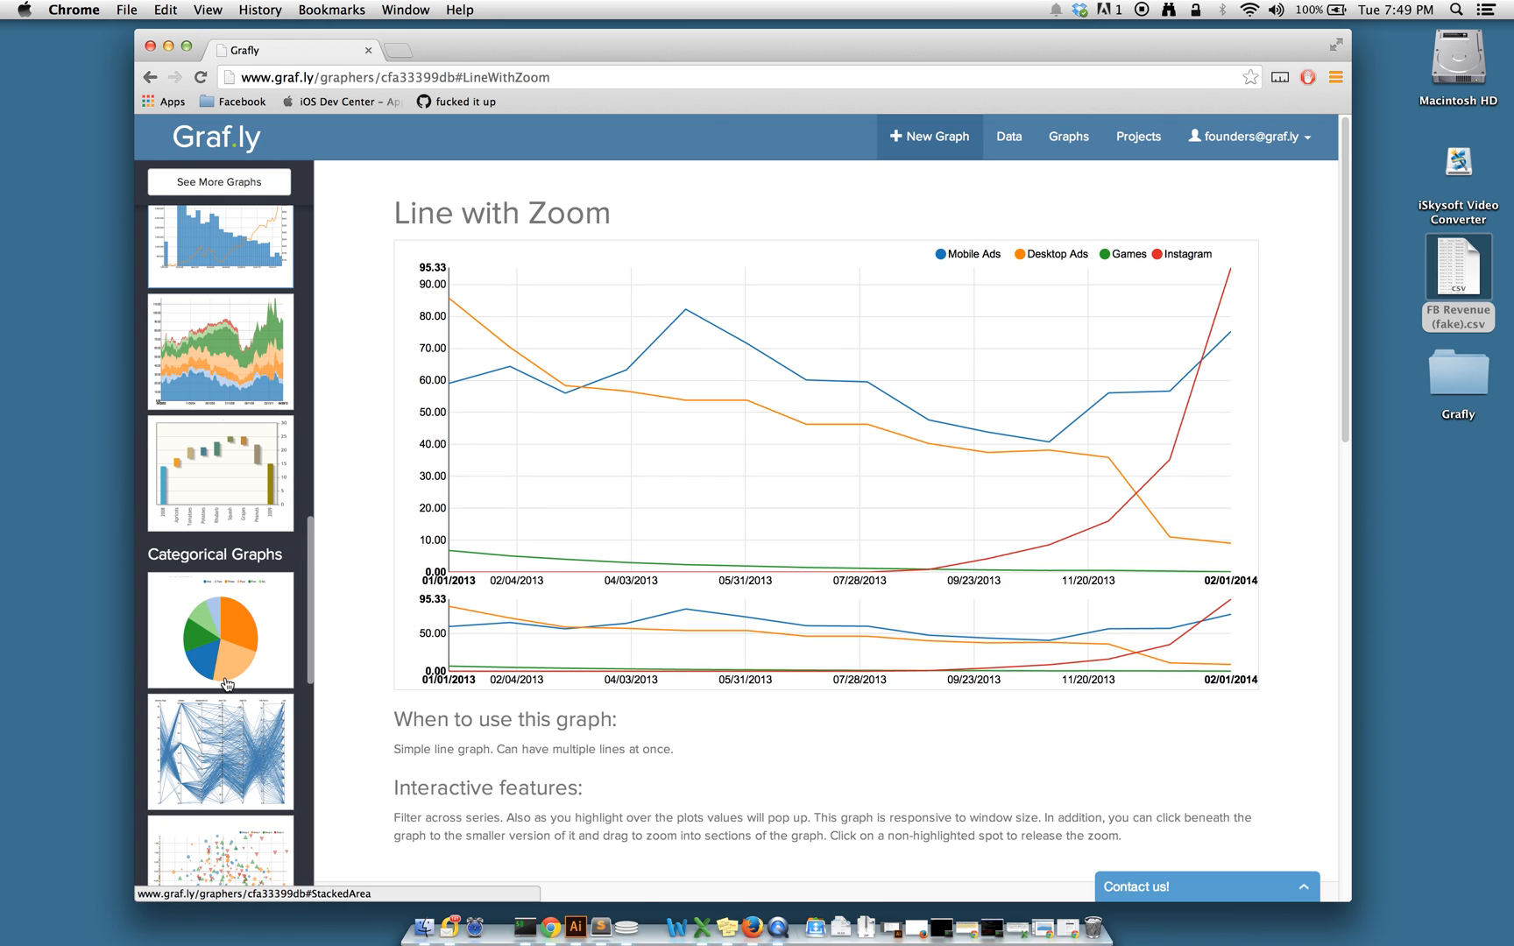
left_click(219, 349)
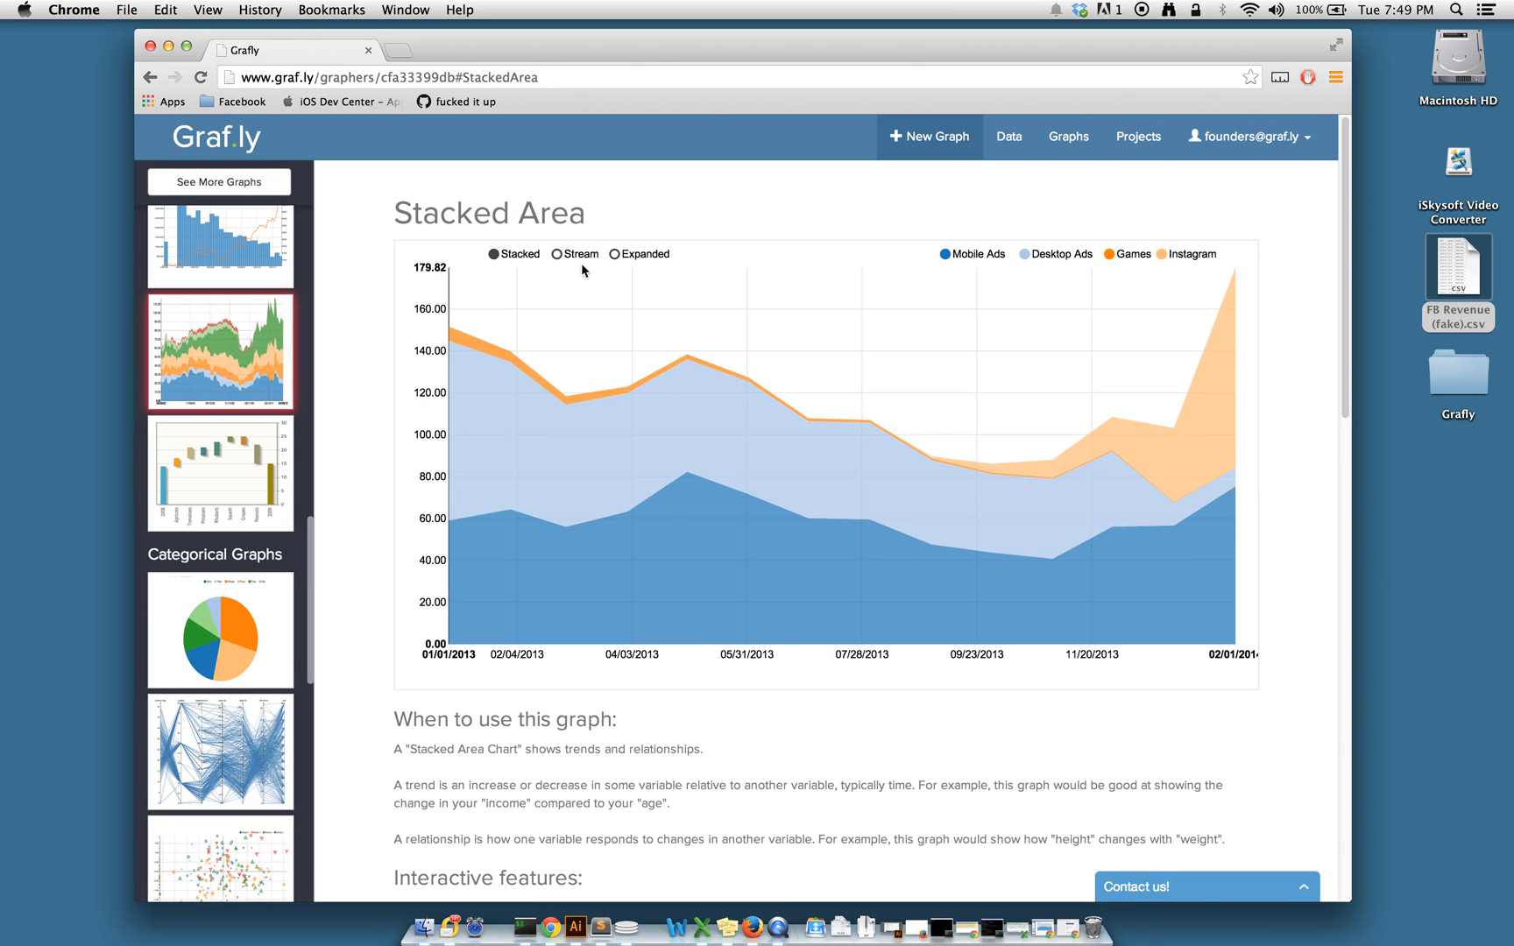
left_click(557, 254)
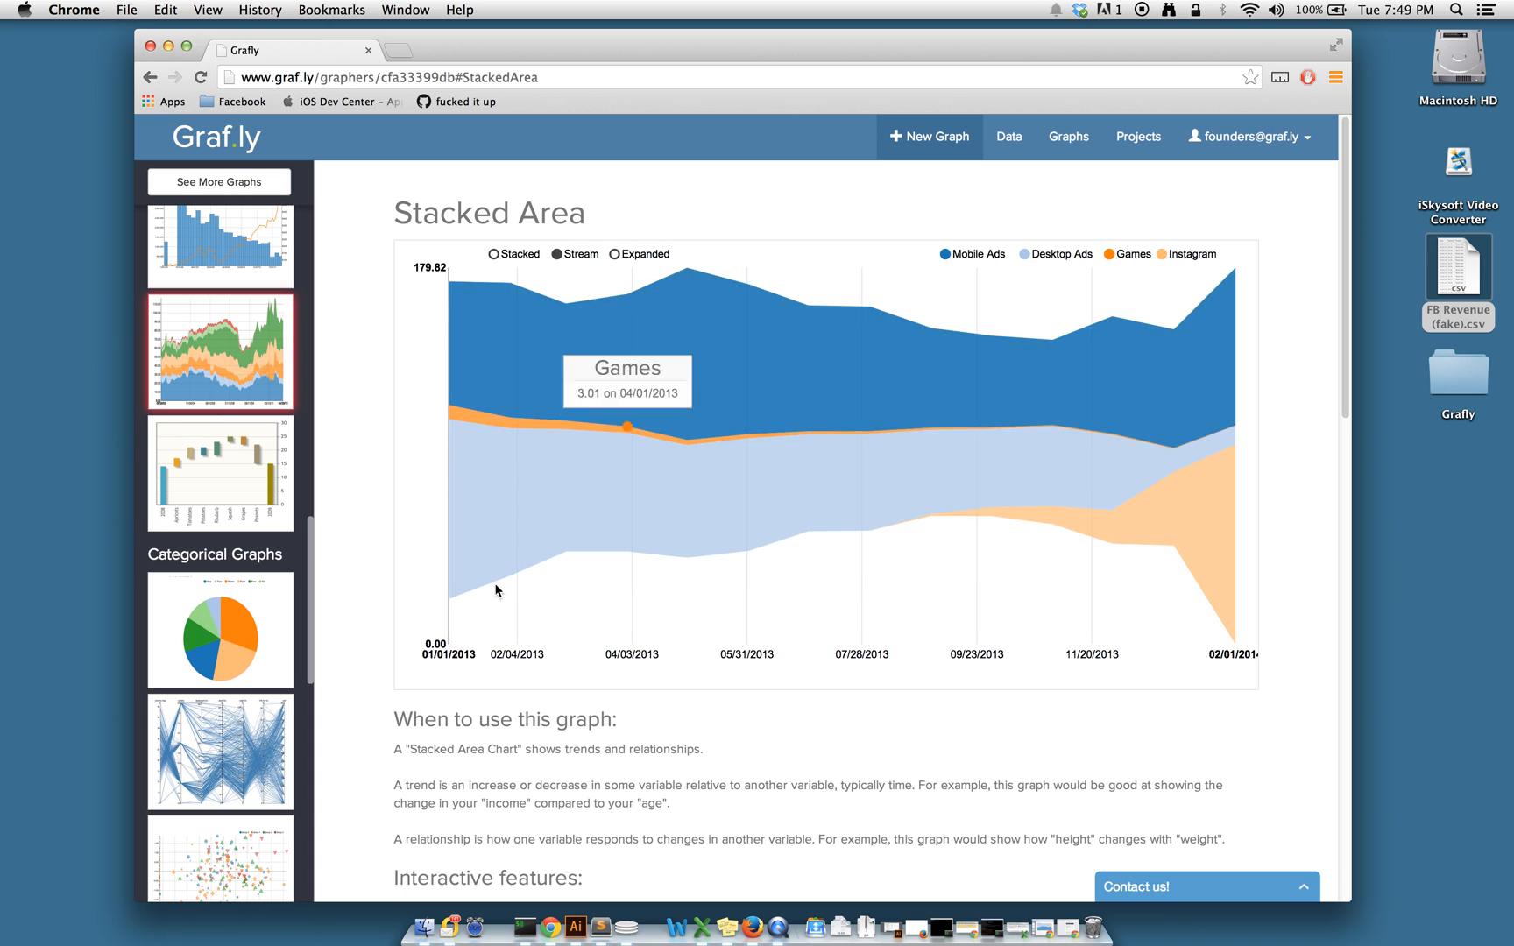
- Save the stream-layout Stacked Area revenue graph and return to the chart
scroll("down", 3)
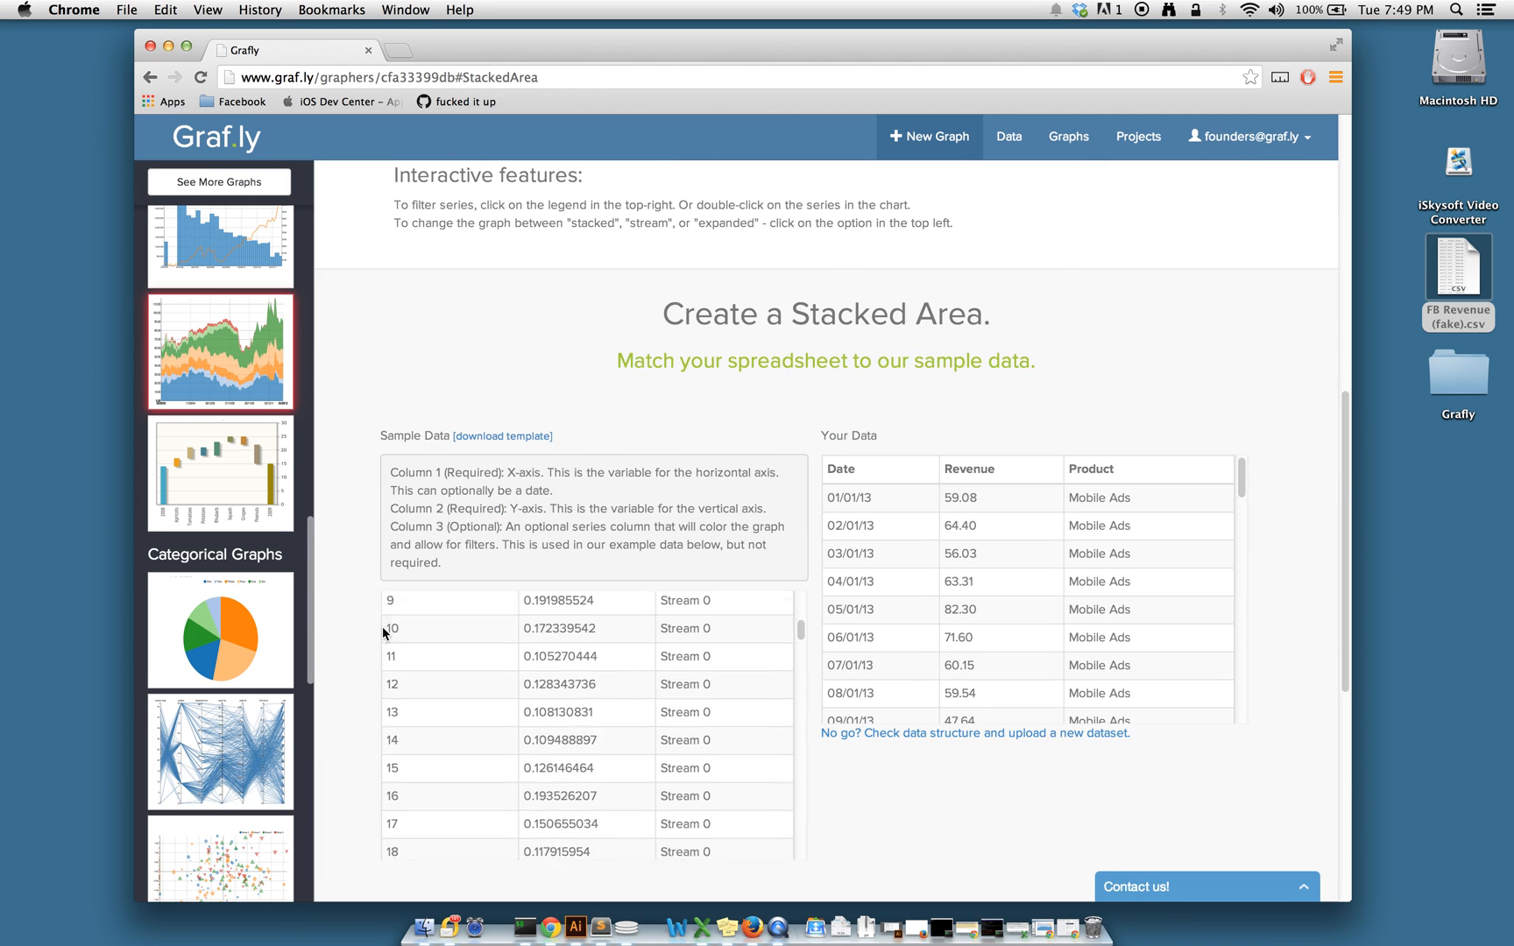
scroll("down", 3)
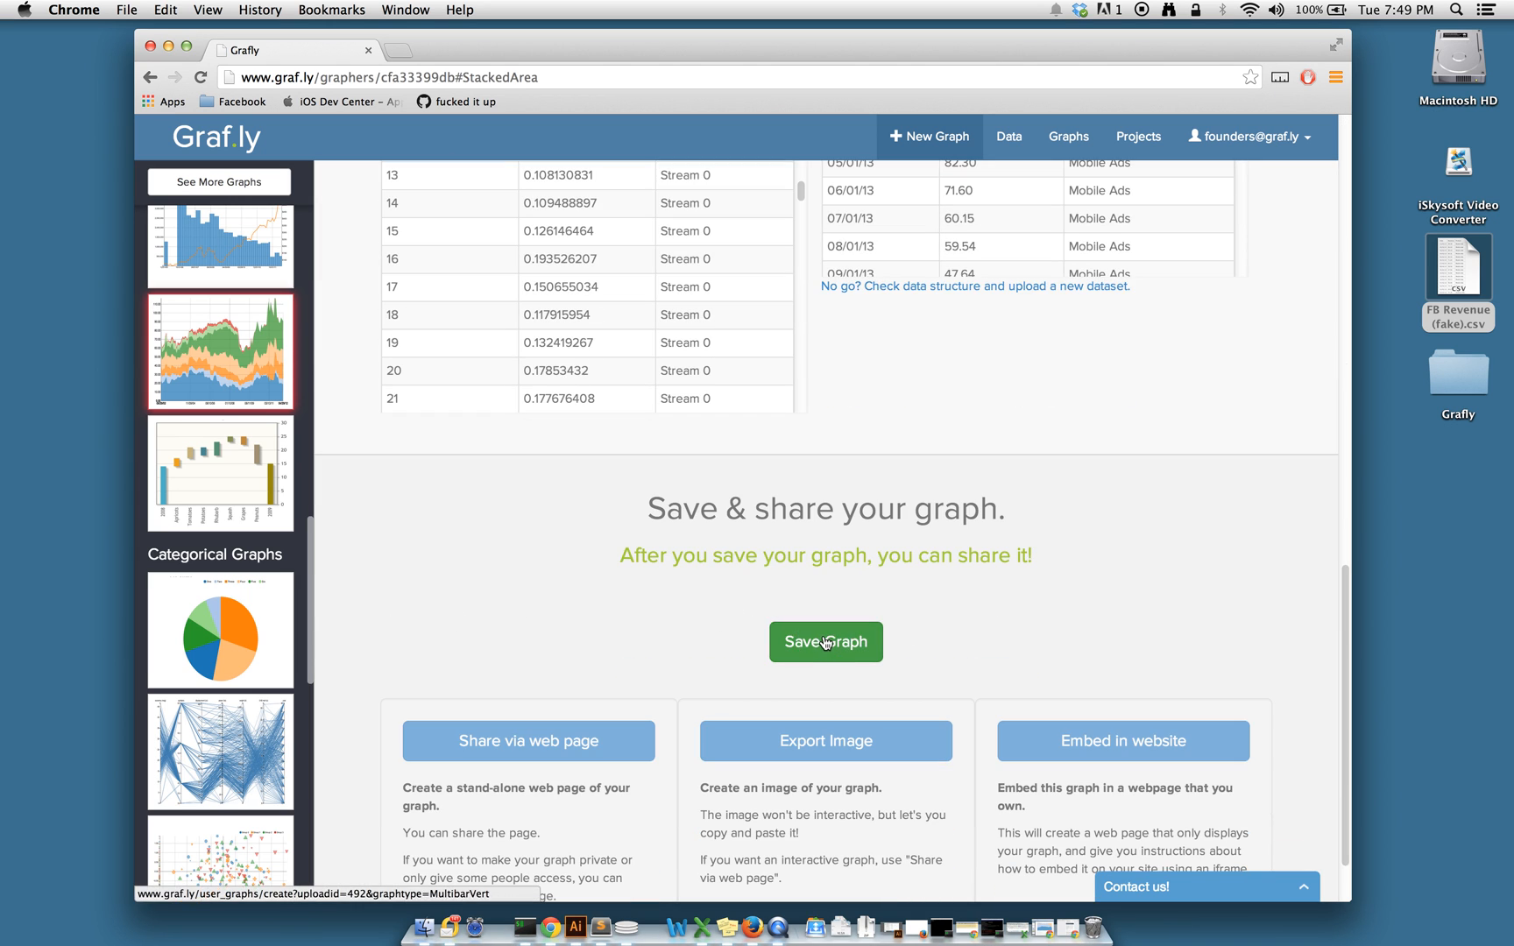
left_click(825, 641)
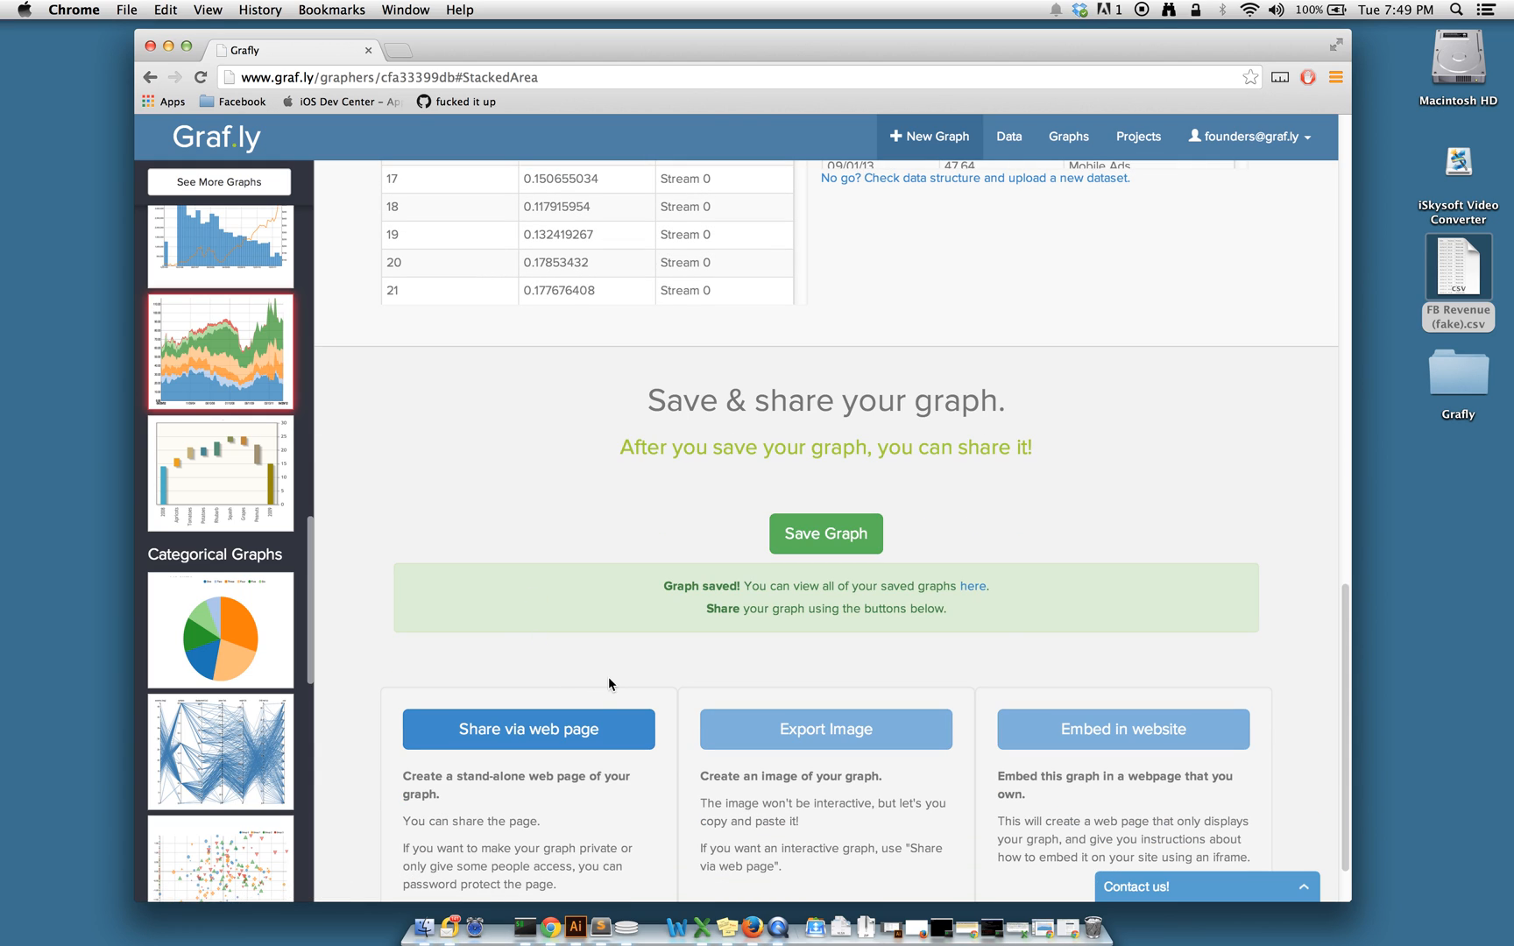
mouse_move(1068, 702)
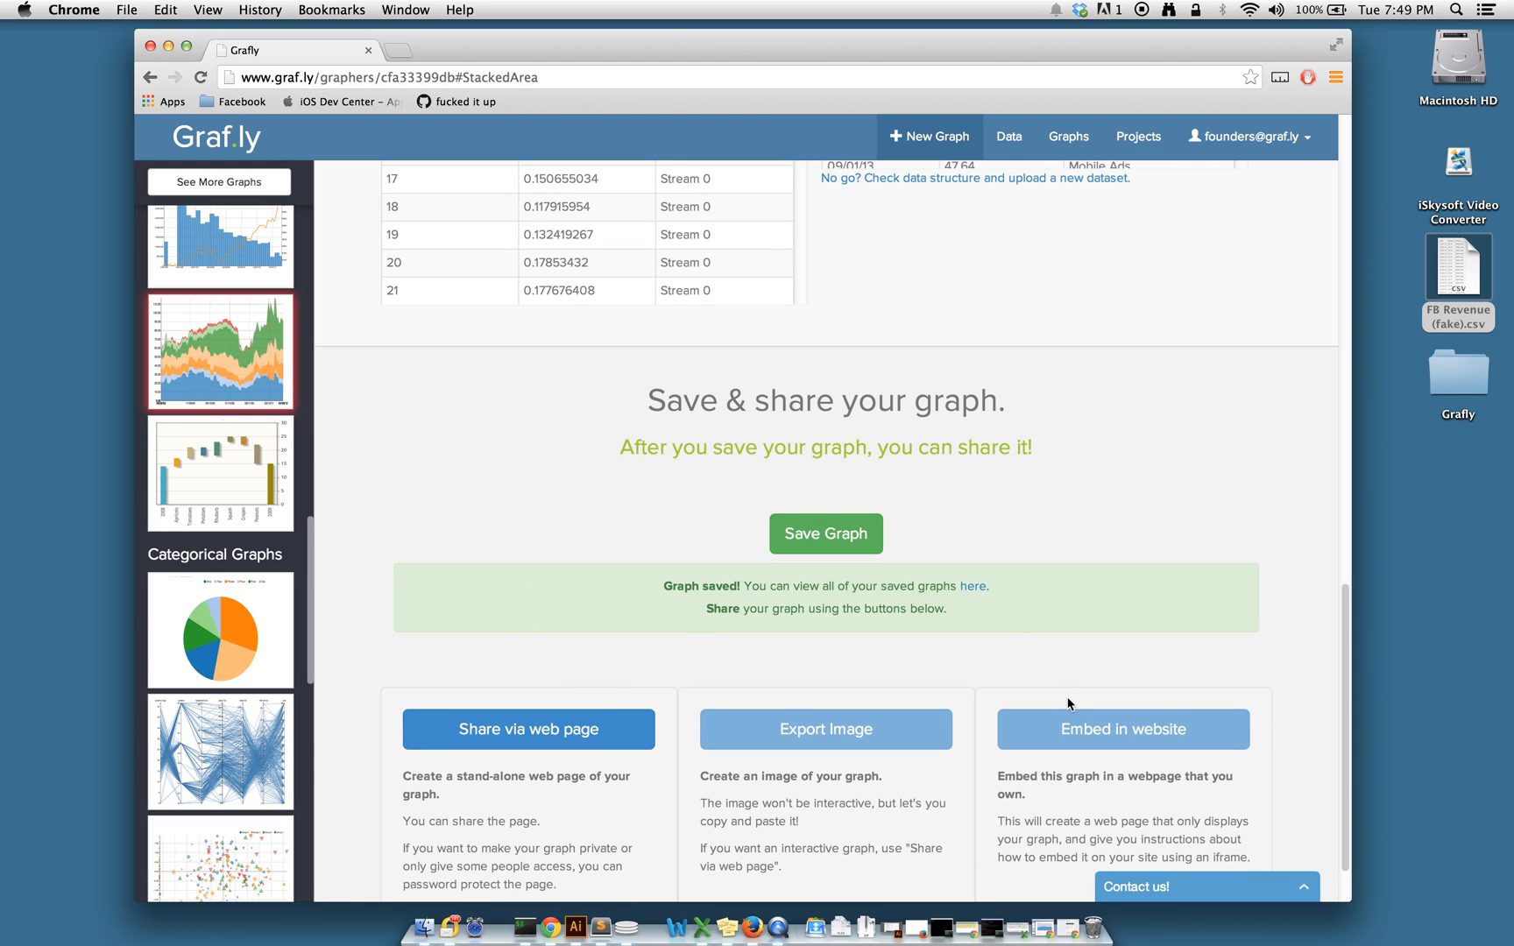
mouse_move(1270, 585)
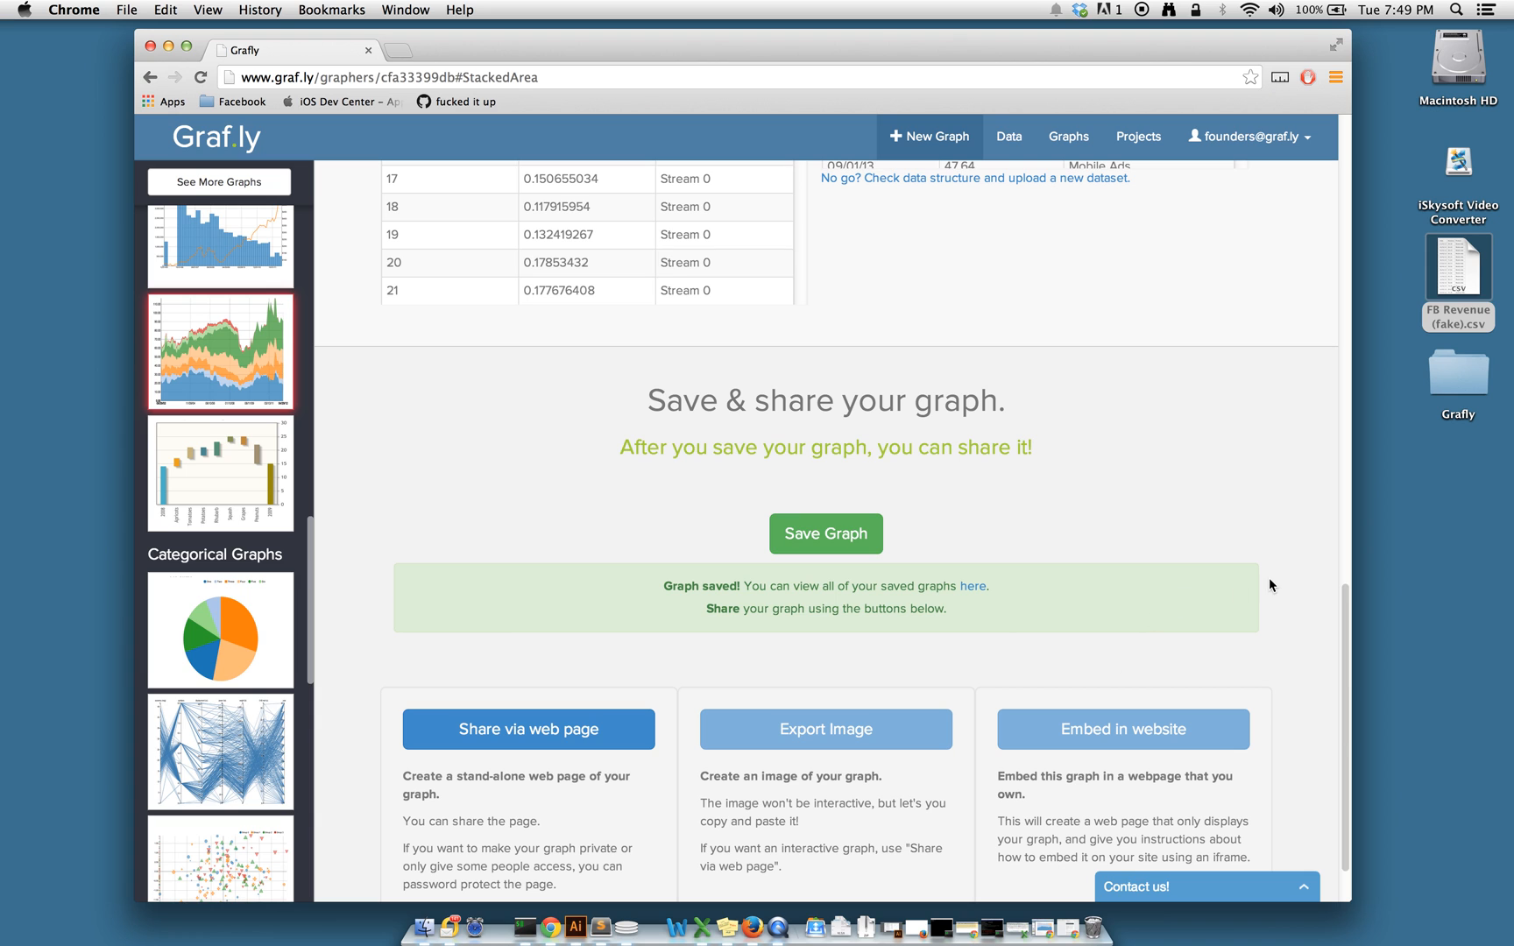
scroll("up", 3)
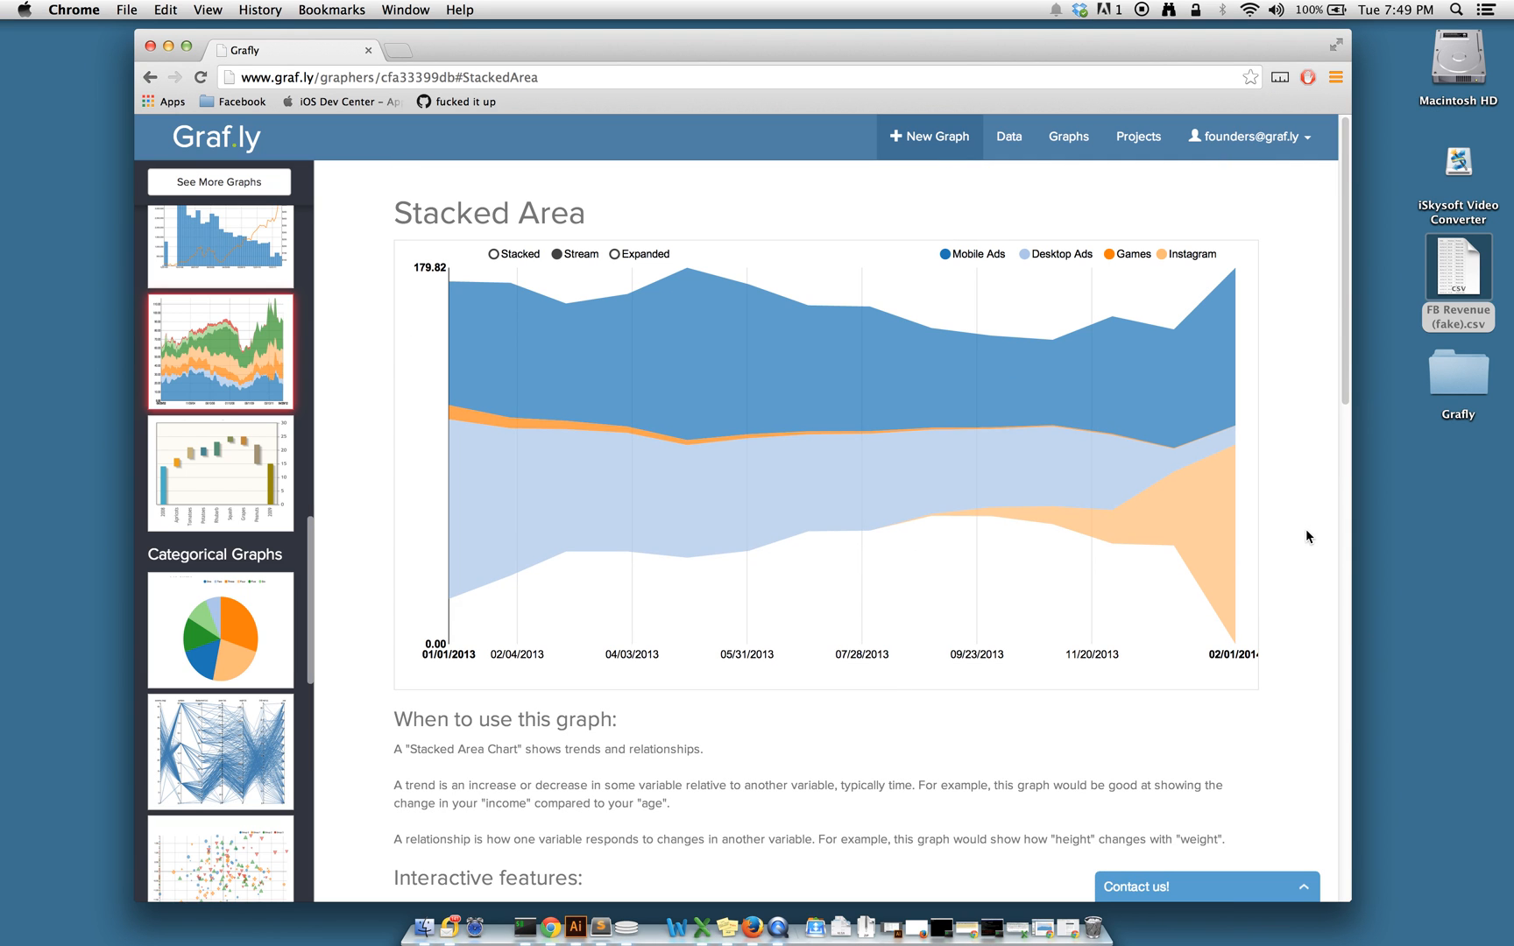